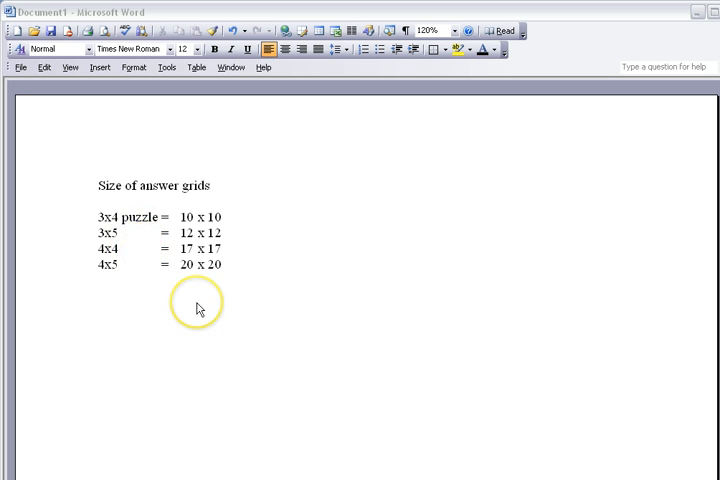
Place the cursor after the 10 x 10 line and show the Tables and Borders toolbar.
click(197, 342)
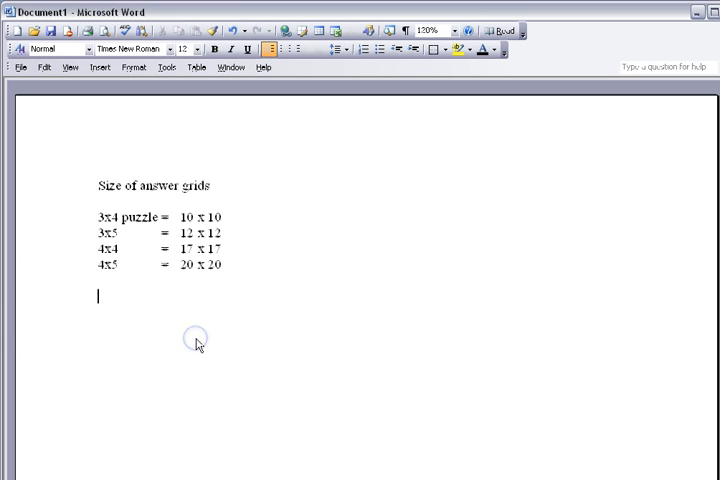
click(424, 30)
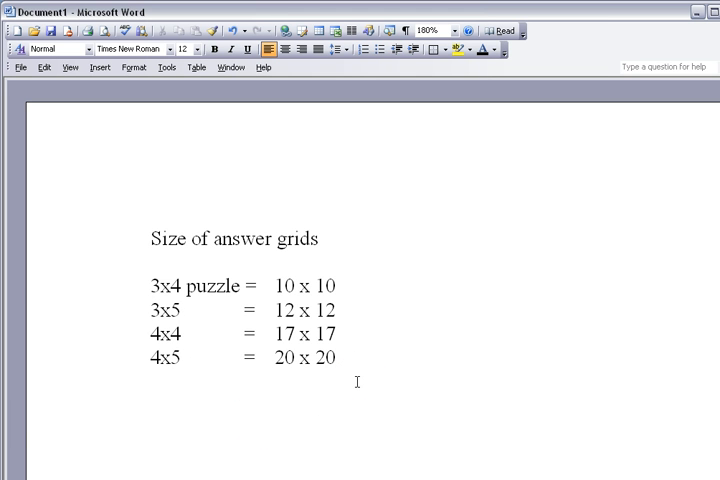
click(150, 407)
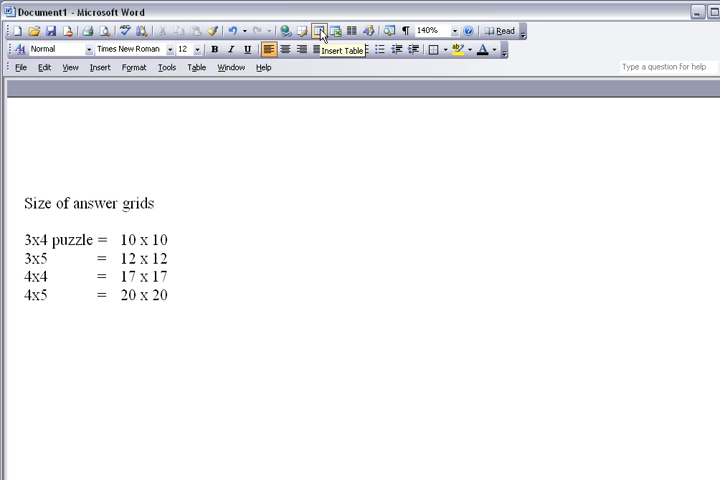
click(170, 239)
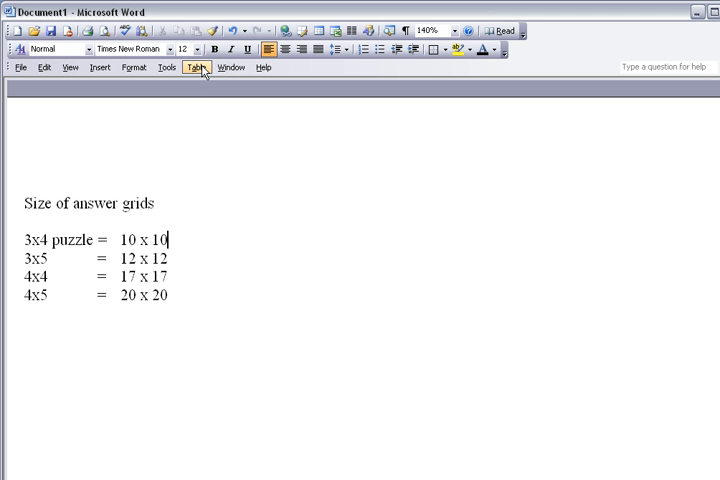
click(199, 67)
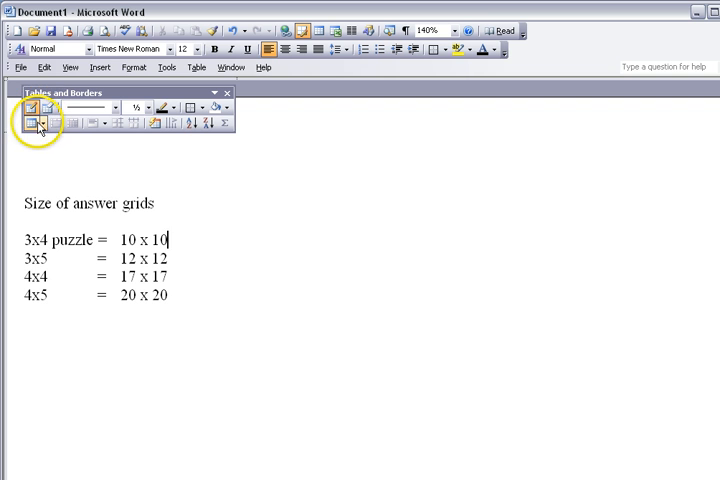
mouse_move(32, 123)
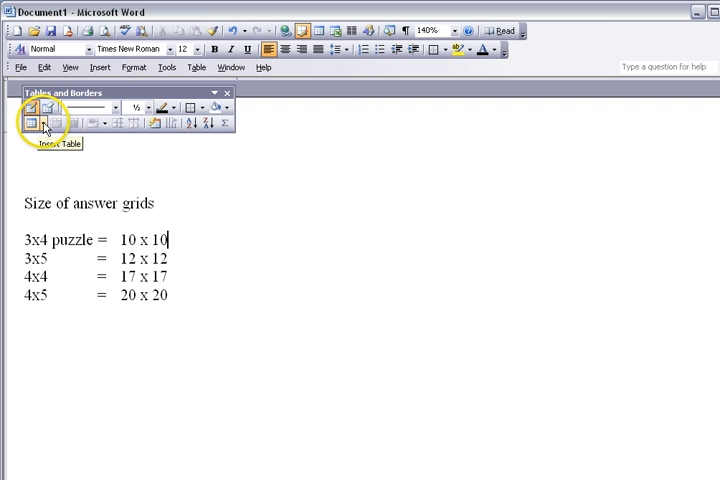
Insert a table with 10 columns and 10 rows.
click(32, 123)
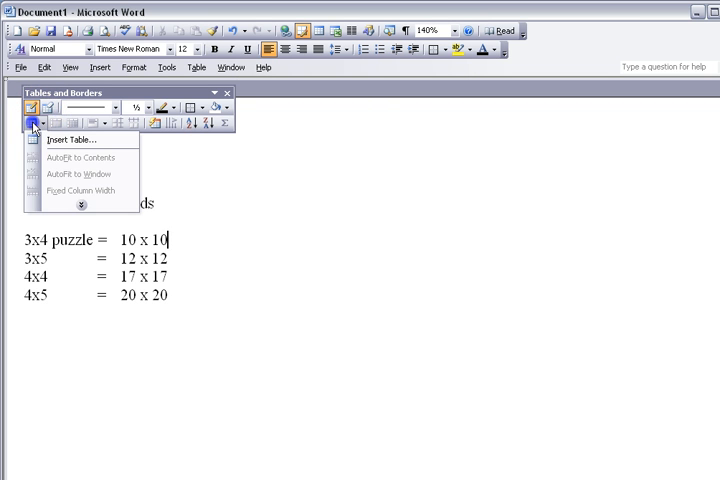
click(70, 139)
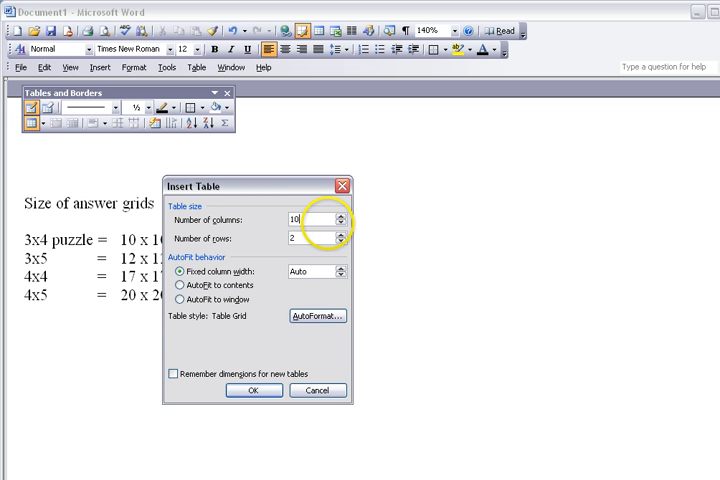
text(10)
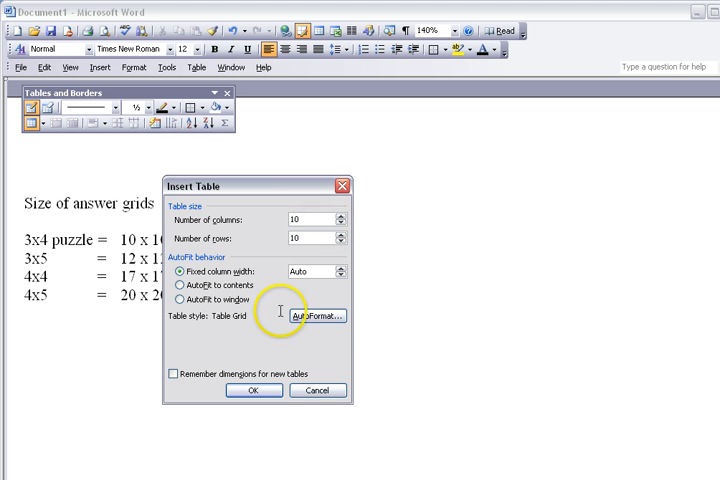
click(254, 390)
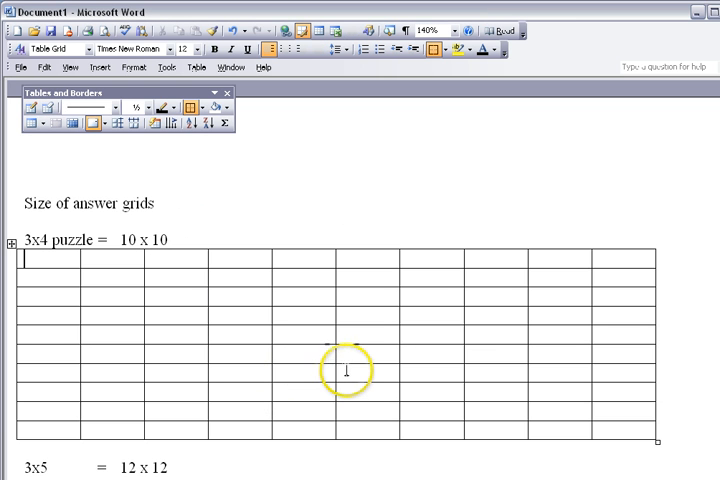
mouse_move(318, 330)
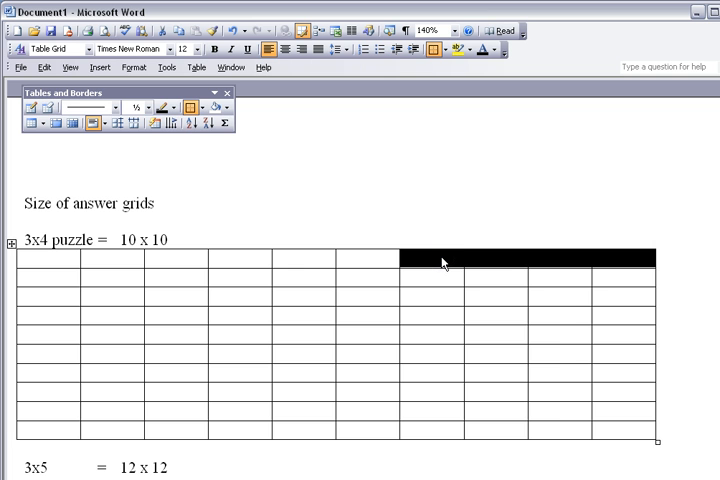
Merge the last four top-row cells and the four cells before them.
right_click(445, 262)
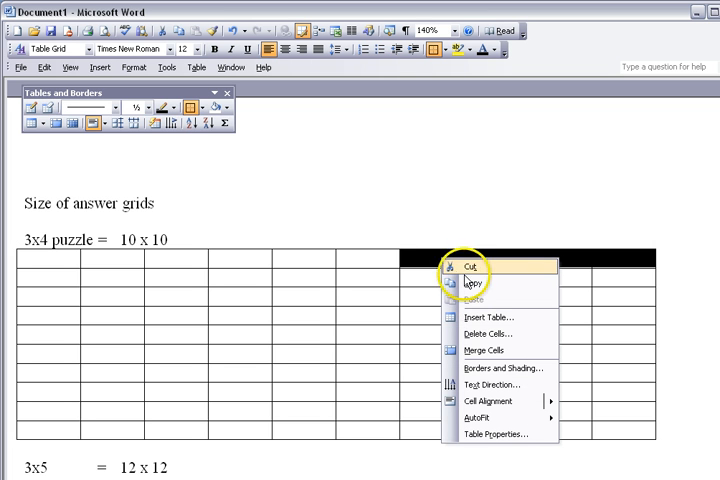
mouse_move(484, 350)
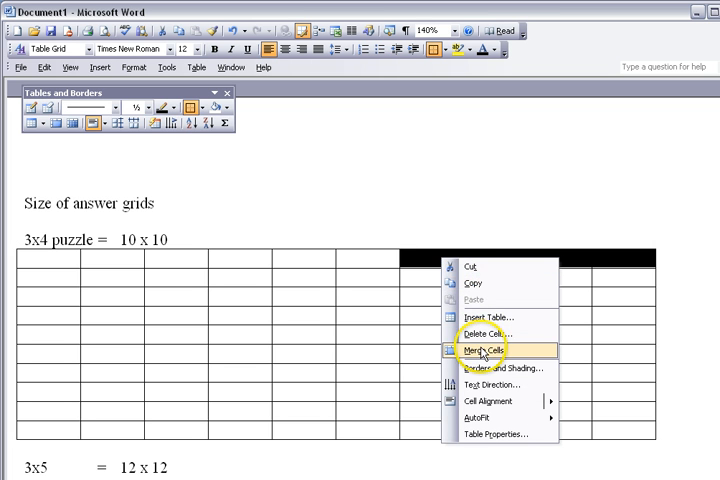
click(488, 351)
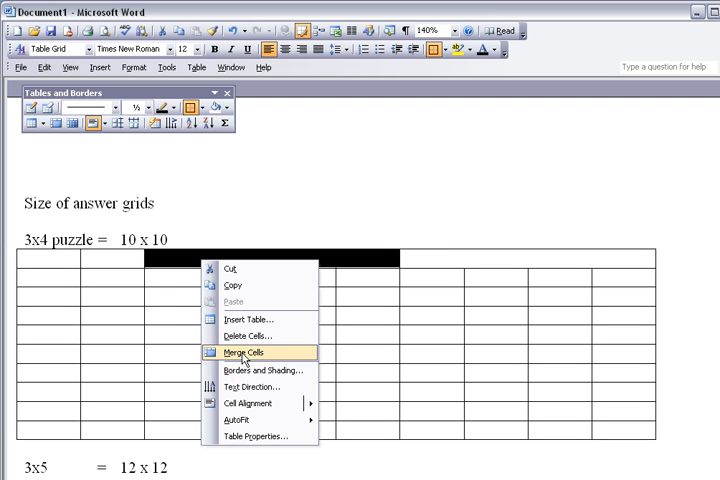
click(243, 352)
text(F)
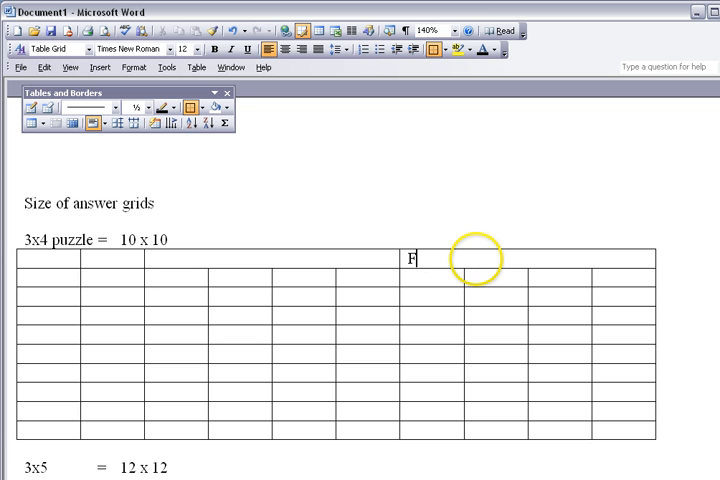
Label the merged header cells Field 2 and Field.
text(ield)
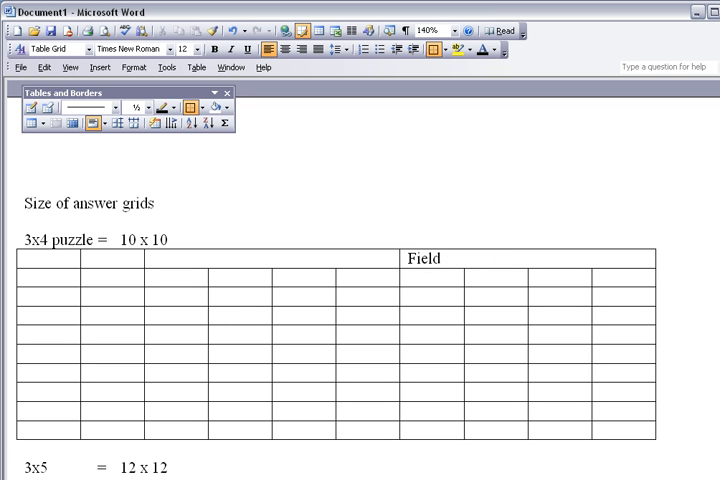
text(2)
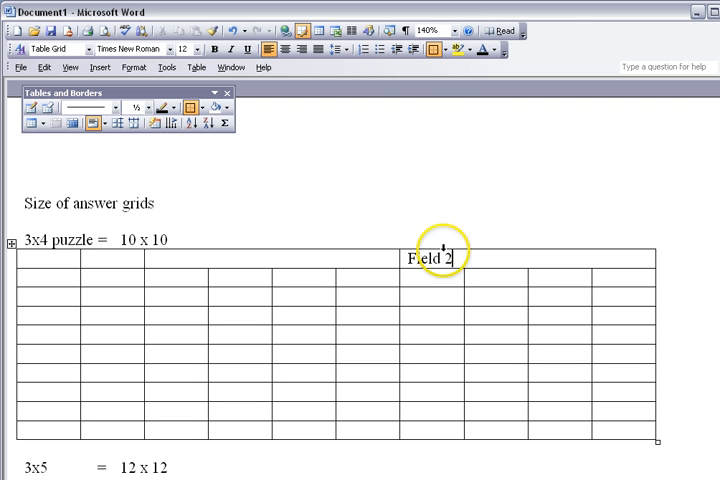
click(292, 50)
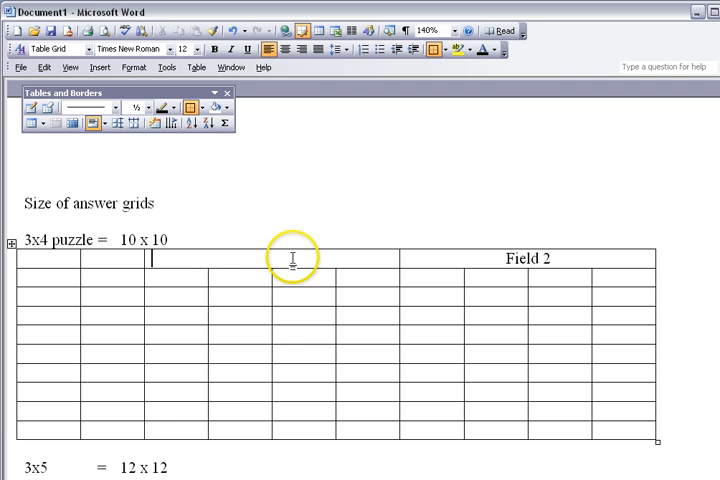
text(Field)
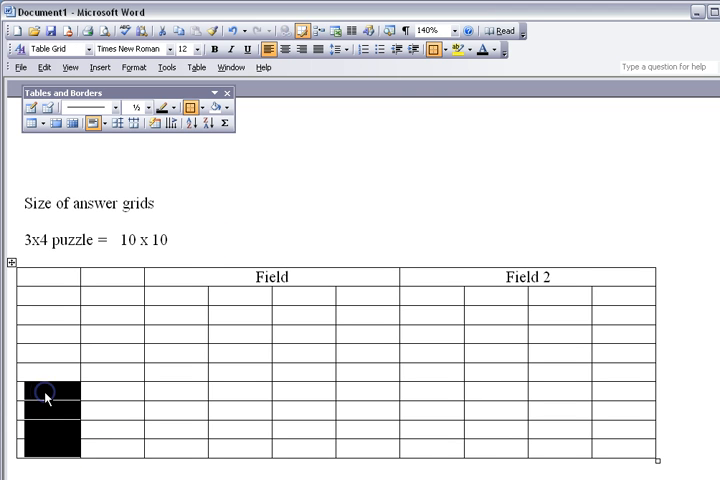
Merge the selected first-column cells and type the labels Field 1 and Field 2.
right_click(48, 398)
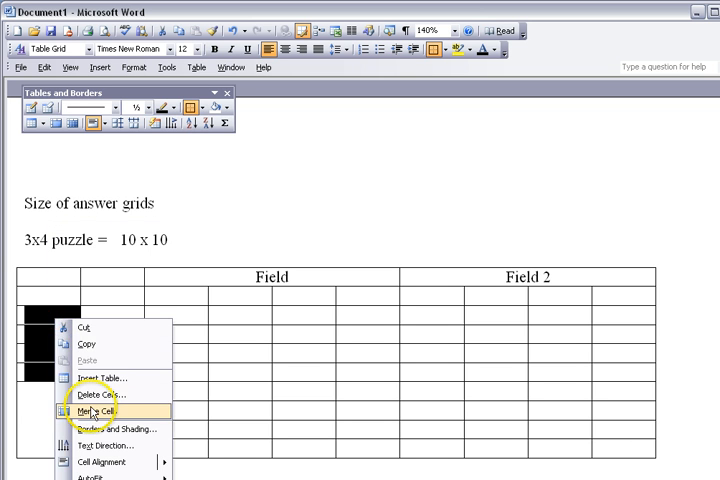
click(94, 411)
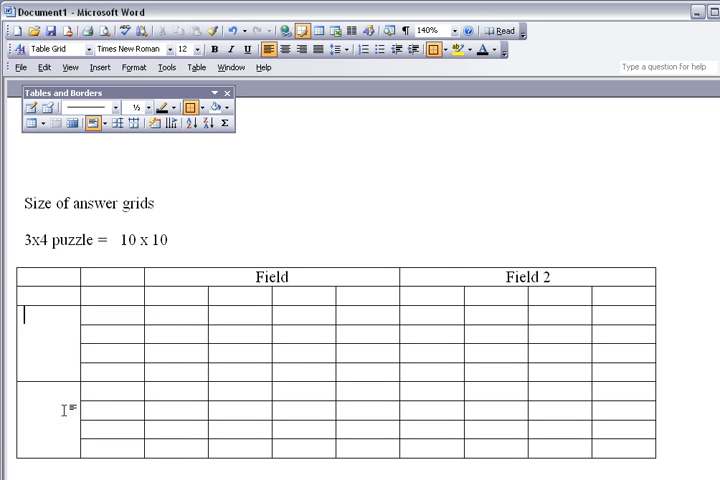
text(Field 1)
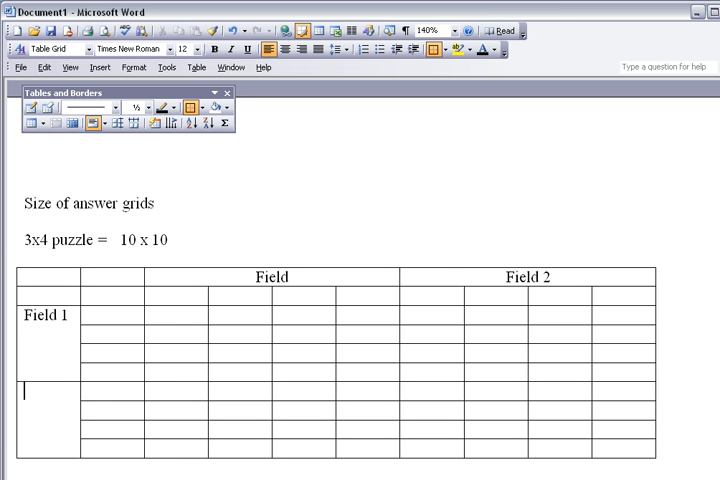
text(Field 2)
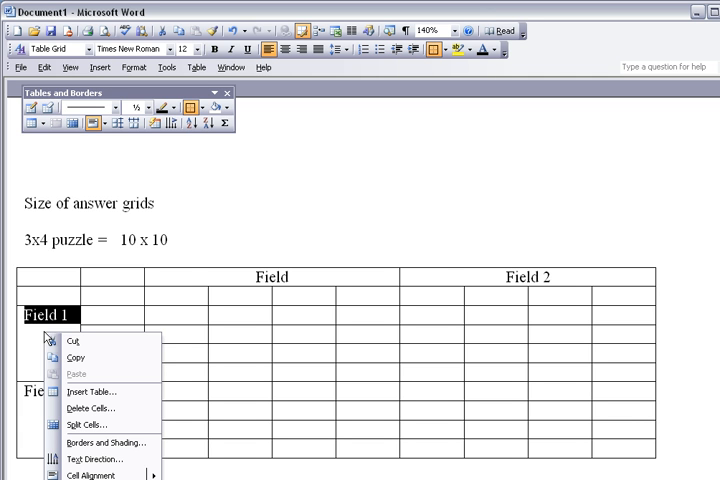
mouse_move(95, 458)
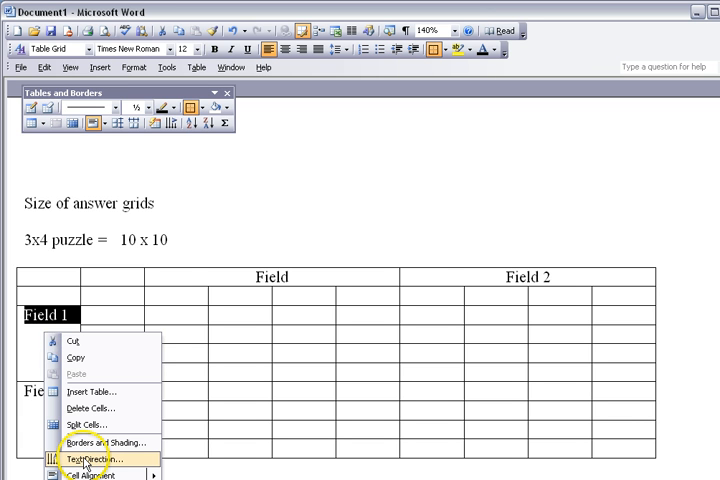
Turn Field 1 and Field 2 to vertical text, centring Field 2 in its cell.
click(90, 458)
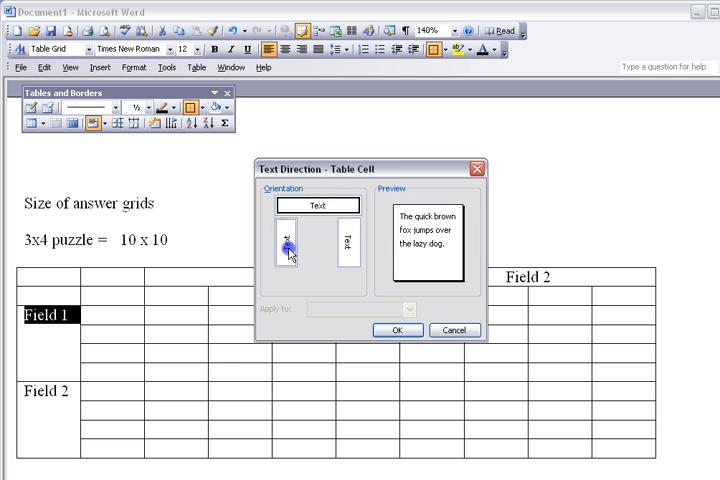
click(396, 330)
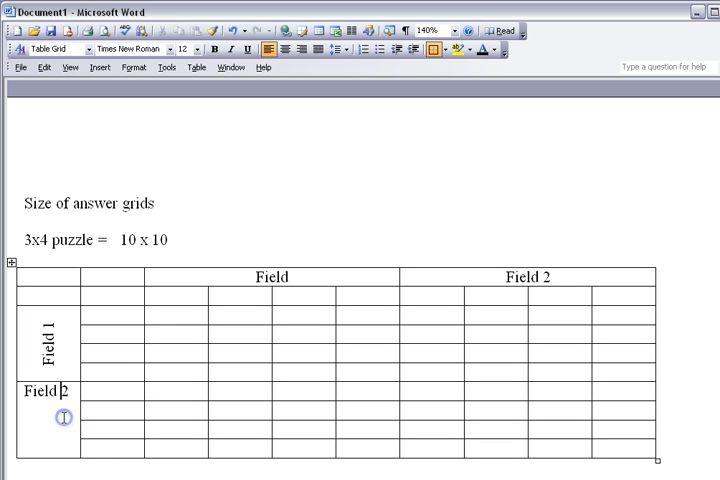
right_click(64, 418)
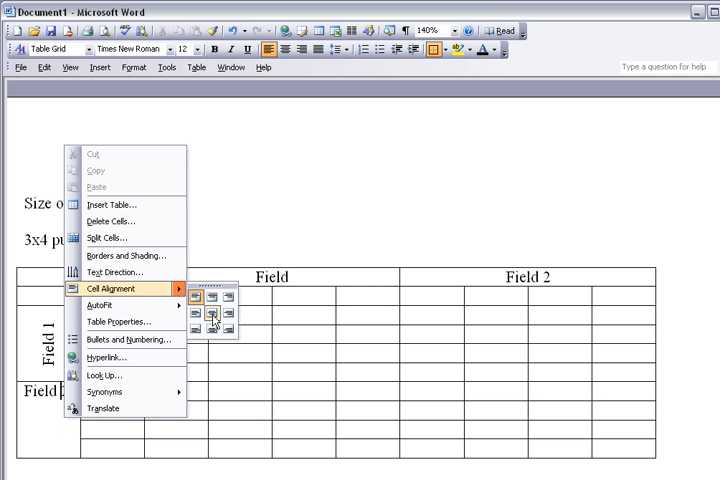
click(213, 315)
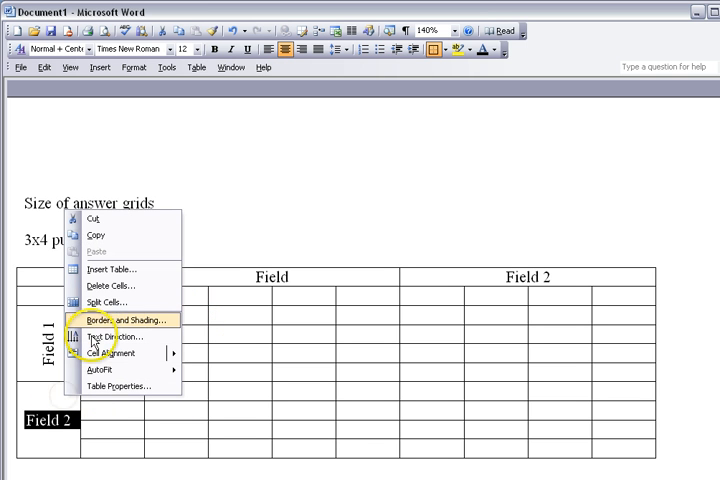
click(110, 337)
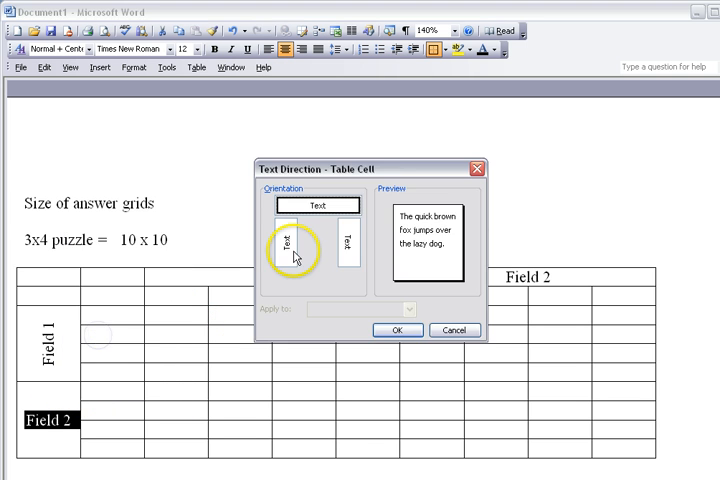
click(397, 330)
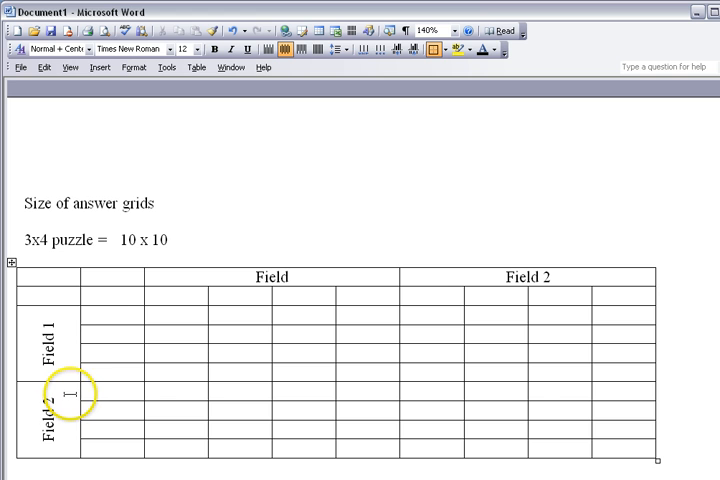
click(113, 318)
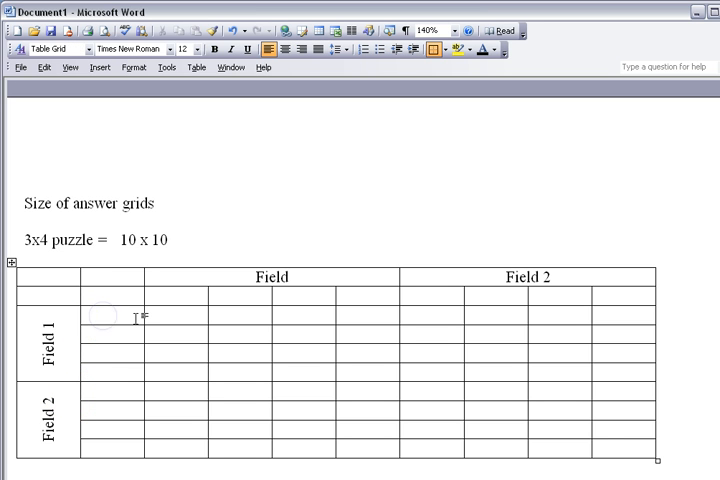
Type the Field 1 row labels Alphonse, Bertrand and Callie.
click(90, 316)
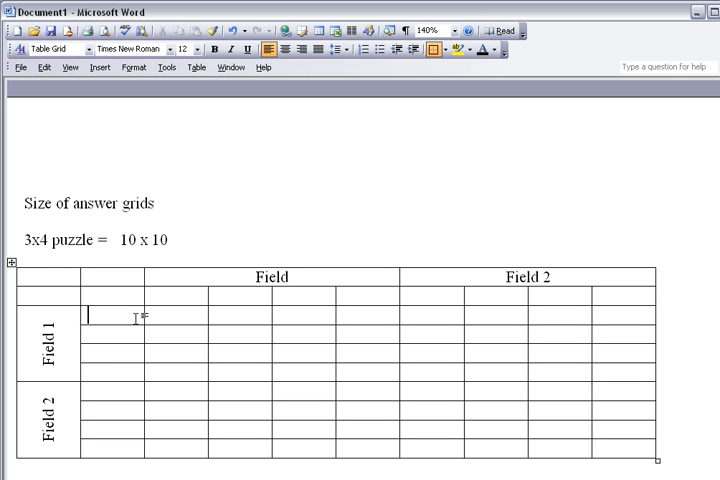
text(Alpha)
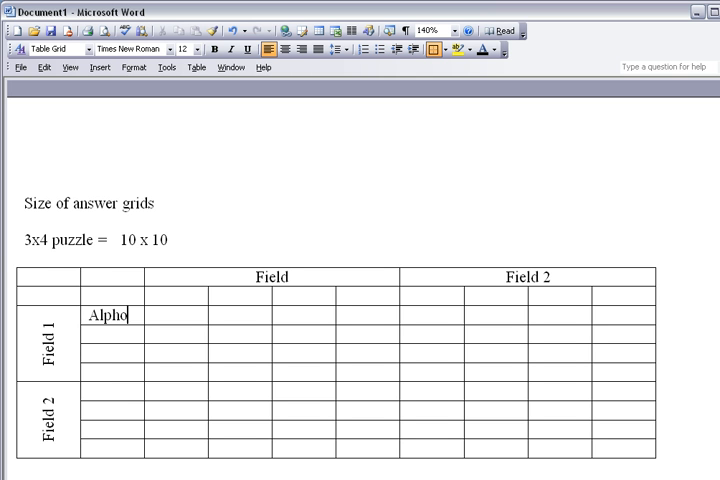
text(nse)
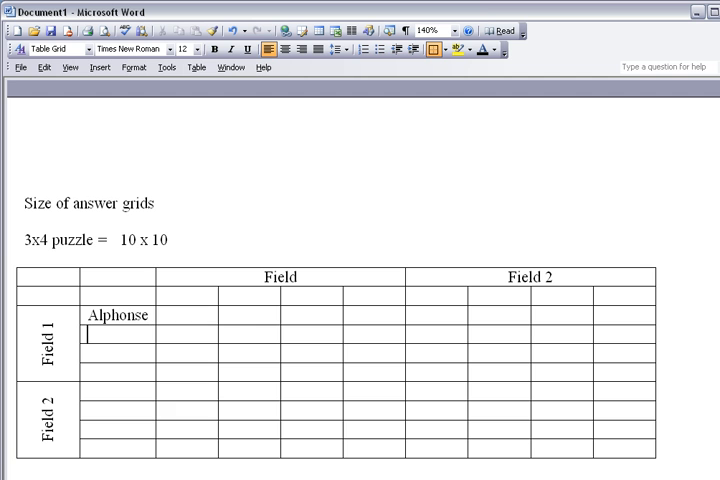
text(Bet)
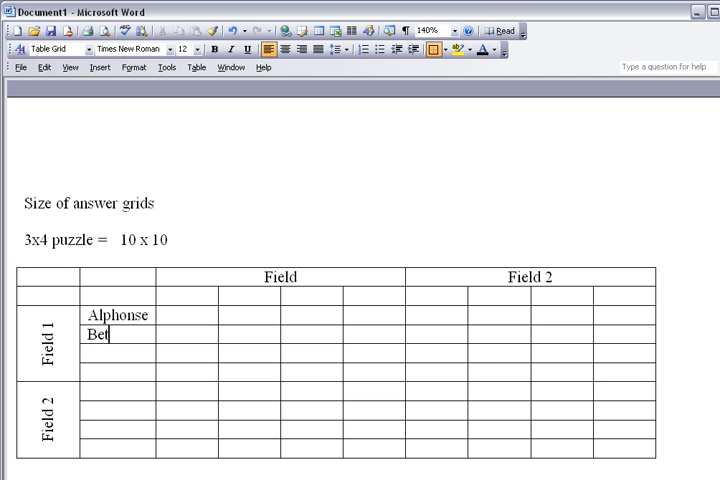
text(rand)
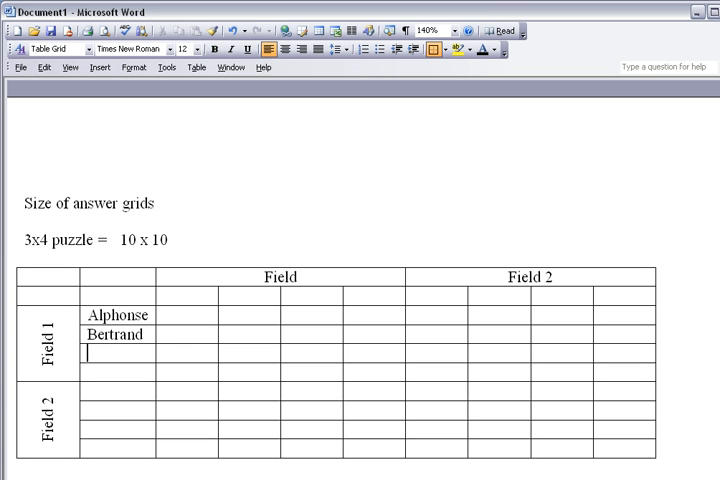
text(Ca)
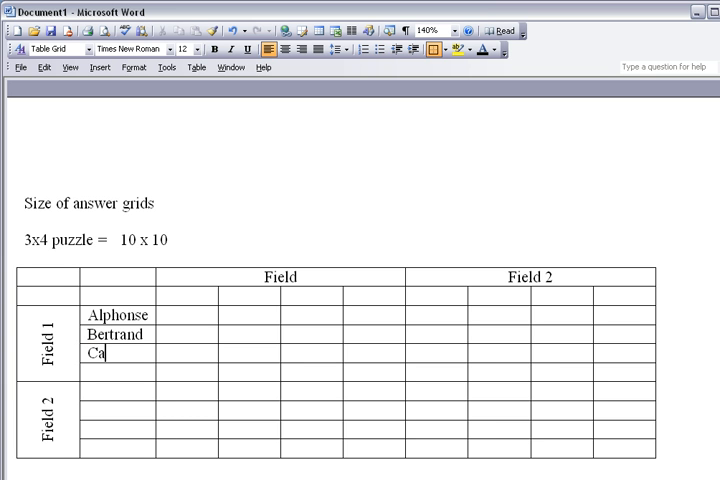
text(llie)
click(117, 371)
text(David)
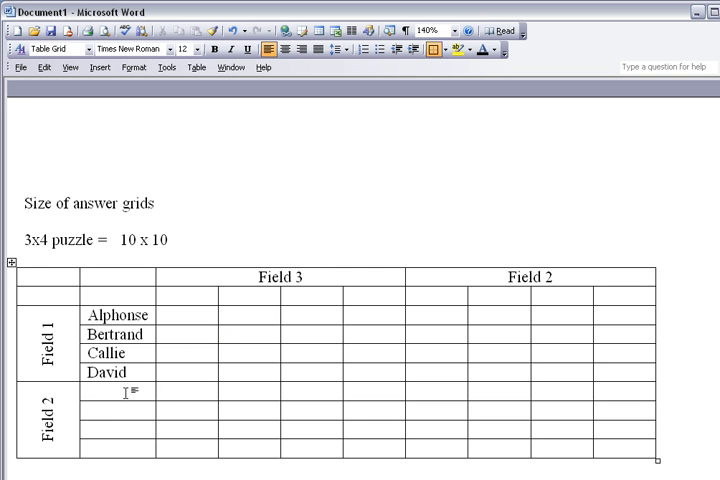
Type the topping row labels Green Pepper, Sausage, Pepperoni and Mushroom.
text(Green Pepper)
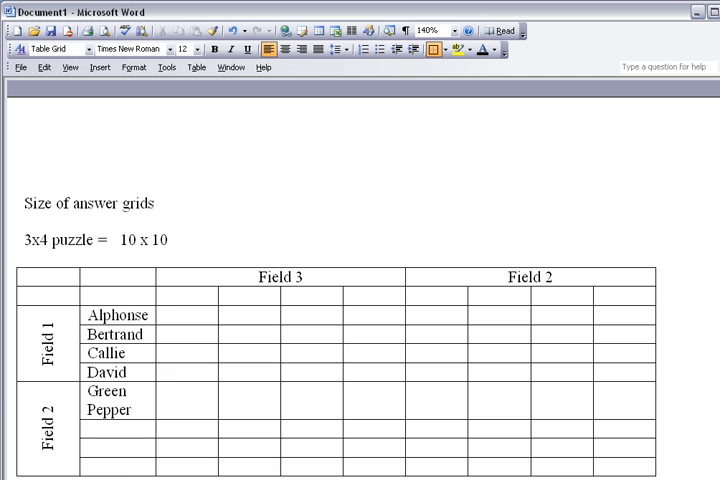
text(Sausage)
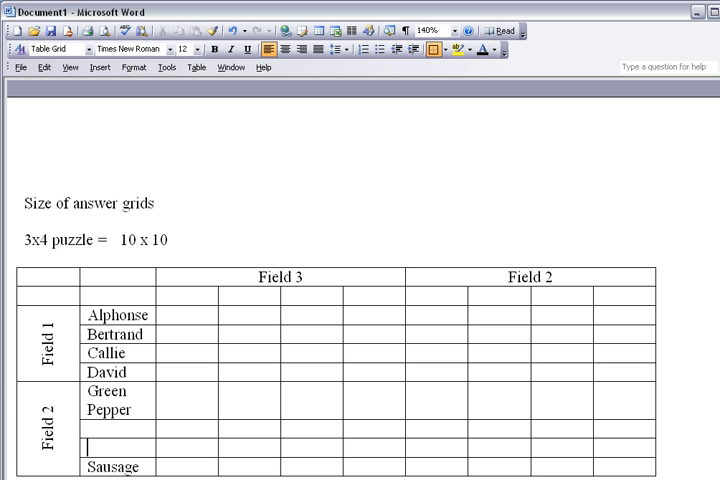
text(Pepper)
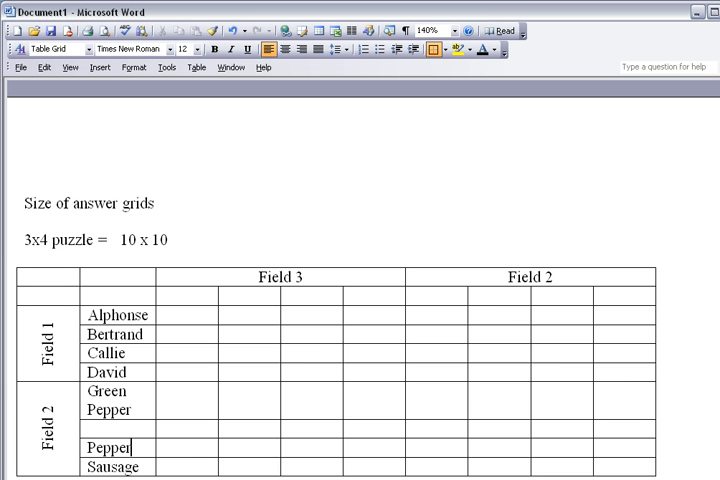
text(oni)
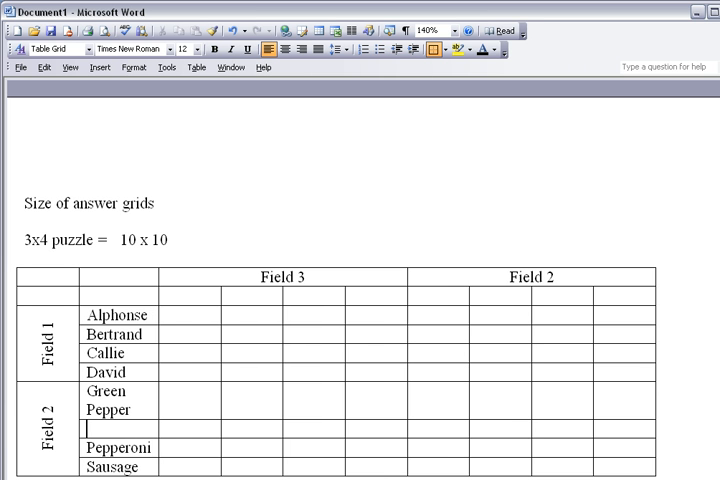
text(Mushroom)
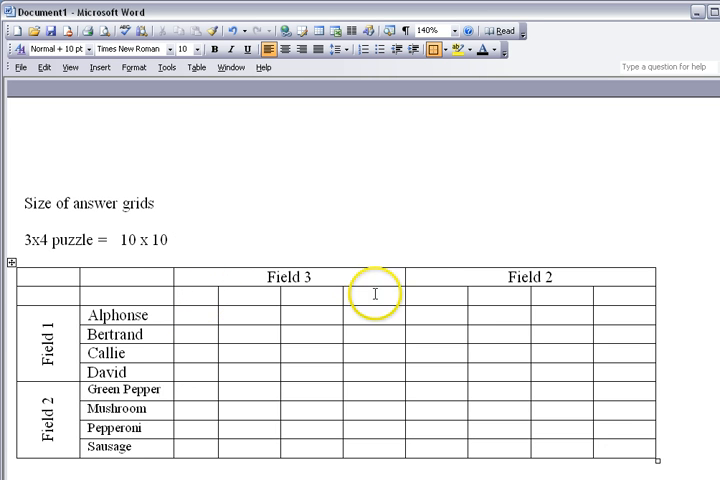
Type the Field 2 column headers Gr. Pepper, Mushroom, Pepperoni and Sausage.
click(420, 297)
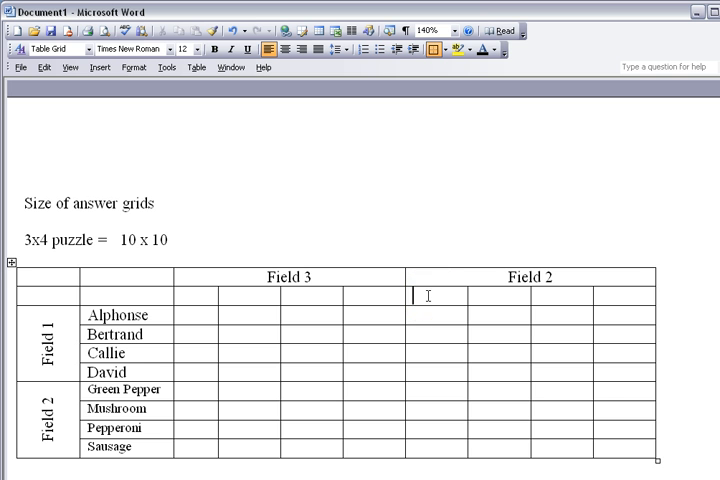
text(Gr.)
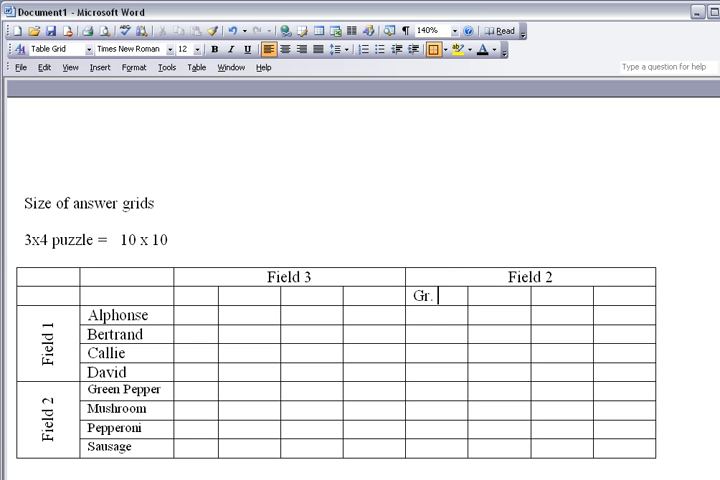
text(Pepper)
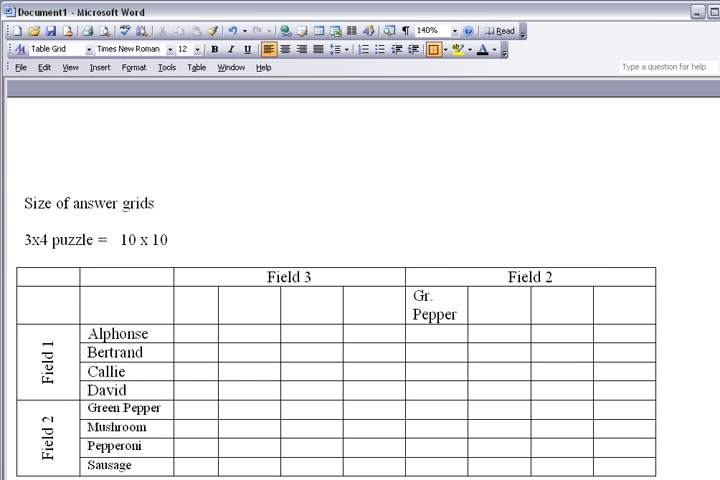
text(Mushroom)
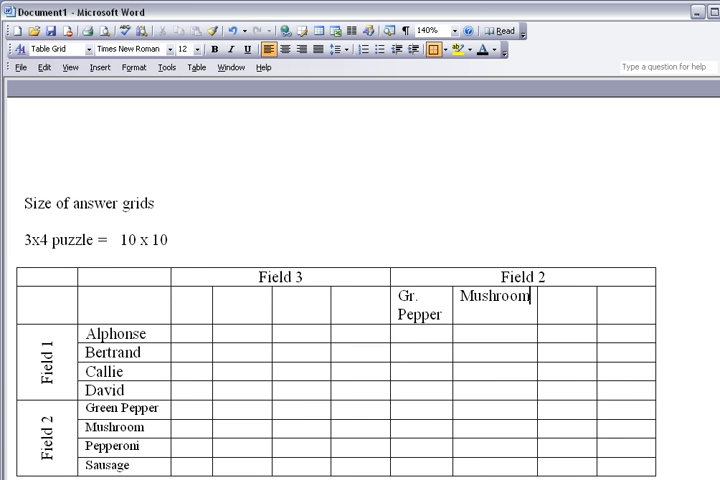
text(Pepperoni)
click(626, 305)
text(Sausage)
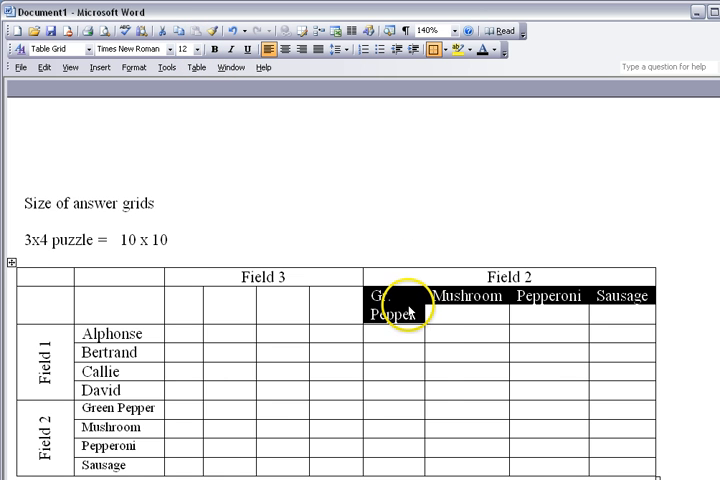
Make the topping headers run vertically at 10 pt font size.
right_click(393, 312)
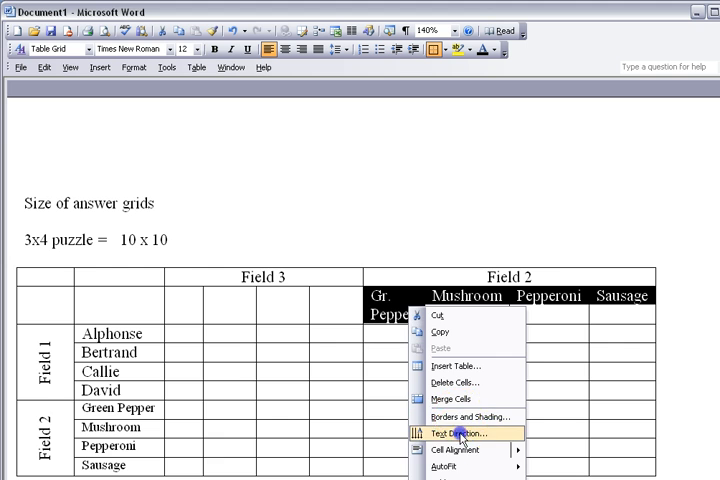
click(461, 433)
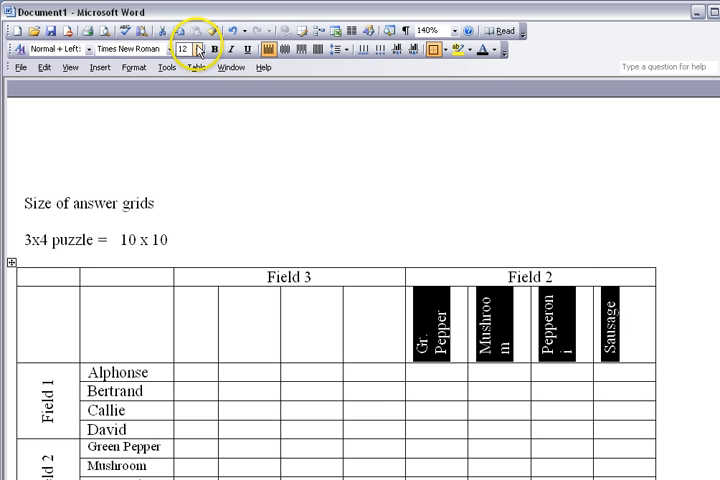
click(196, 49)
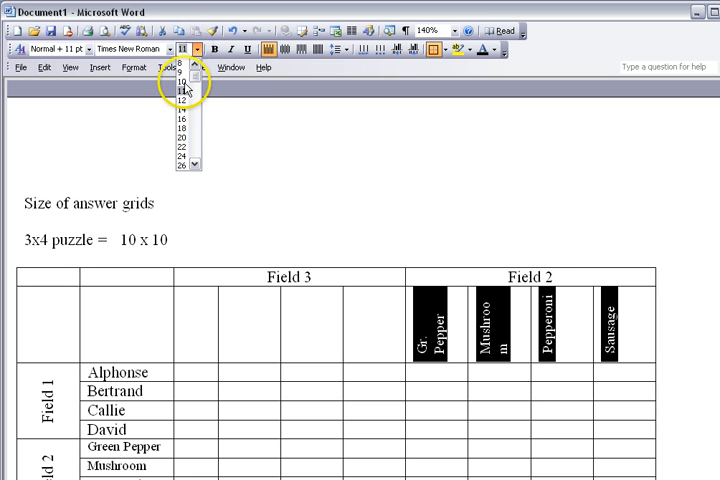
click(181, 85)
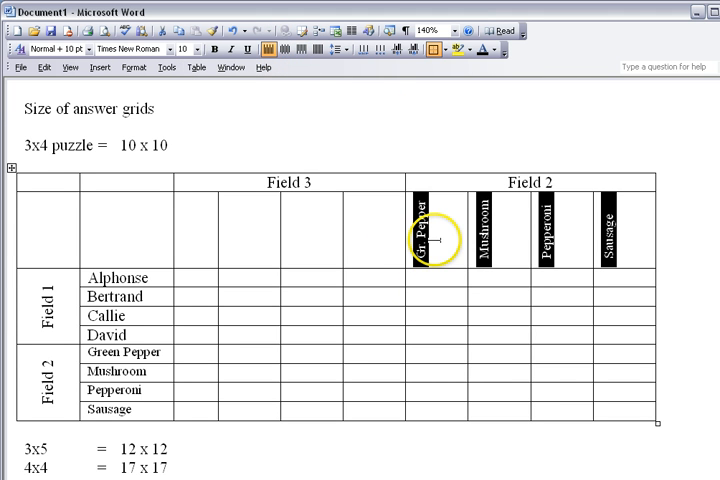
Centre the vertical topping headers within their cells.
right_click(432, 230)
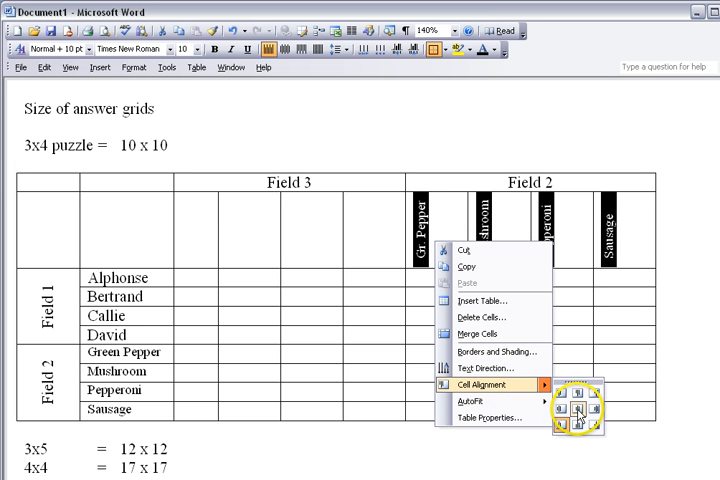
click(567, 410)
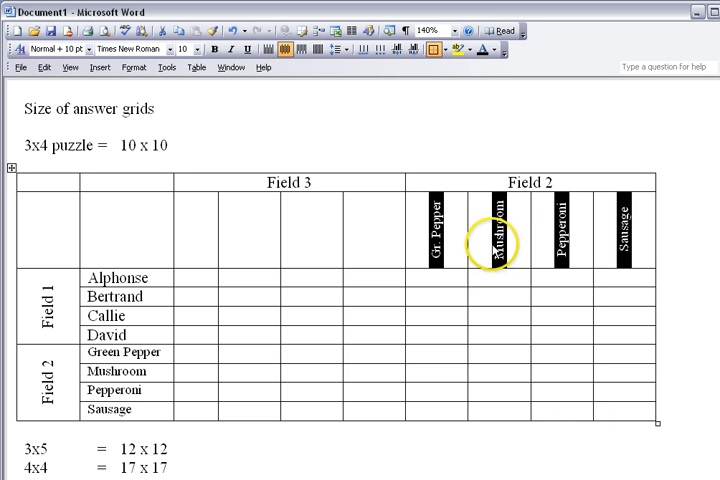
right_click(495, 235)
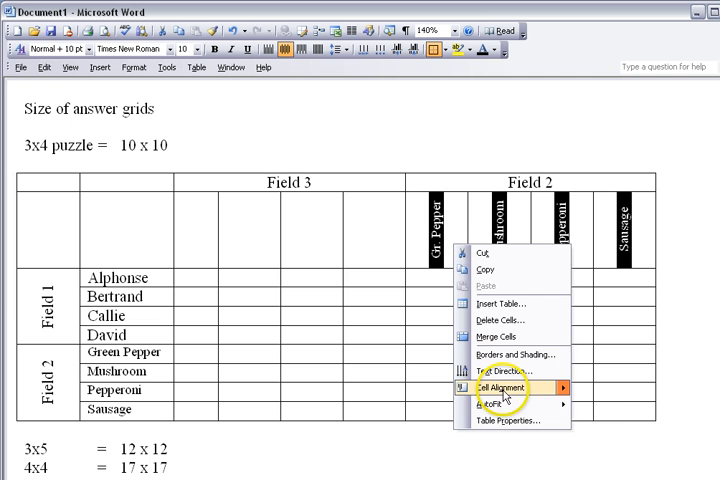
click(498, 388)
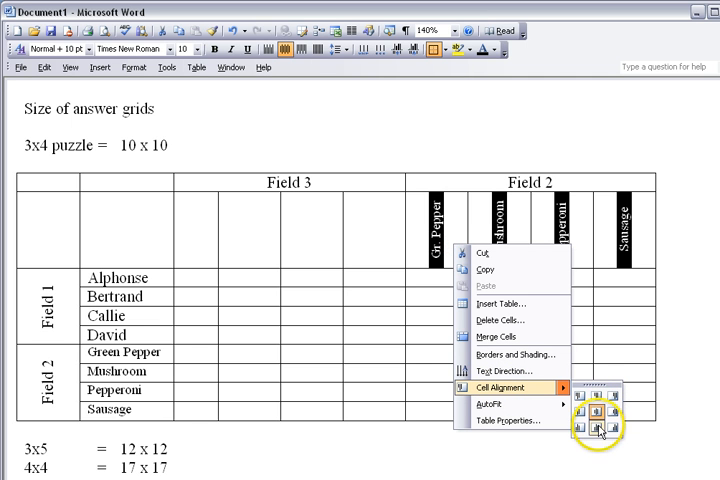
click(597, 425)
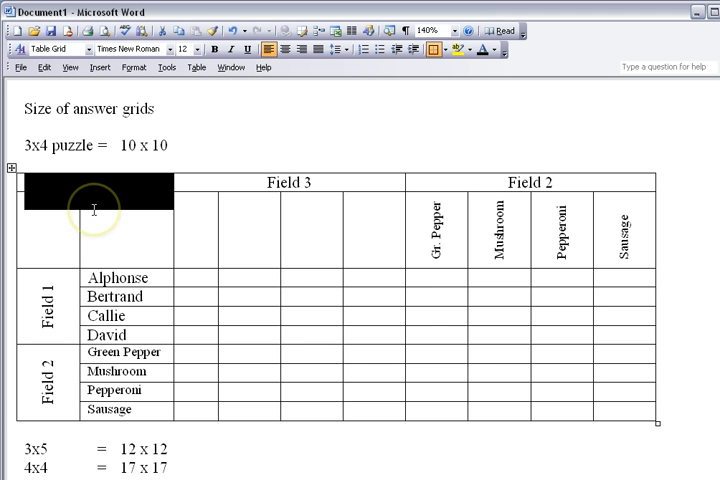
Turn off the corner cells' border lines in Borders and Shading.
right_click(95, 210)
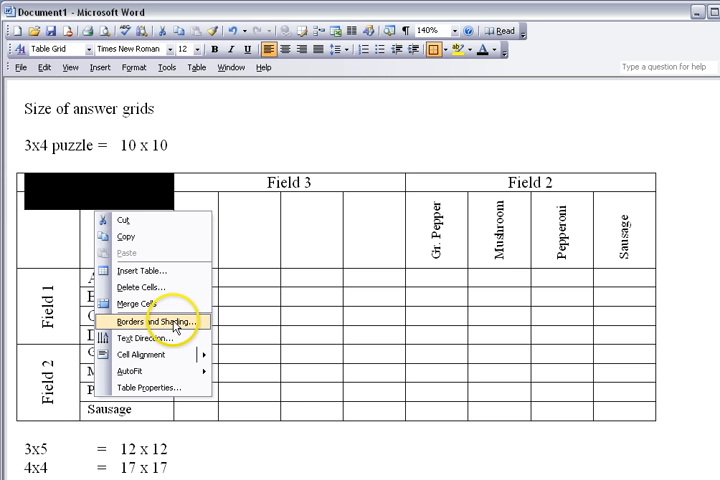
click(150, 320)
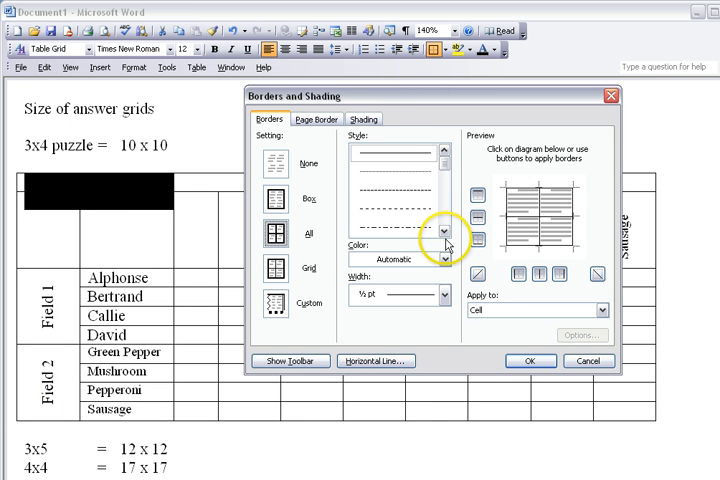
mouse_move(330, 131)
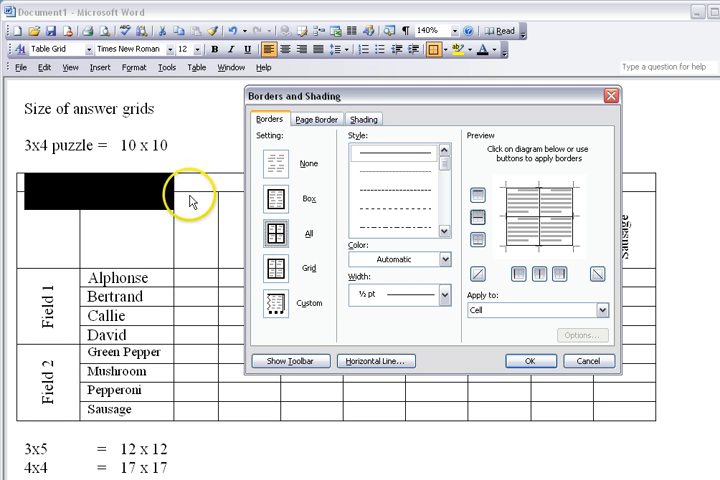
mouse_move(30, 273)
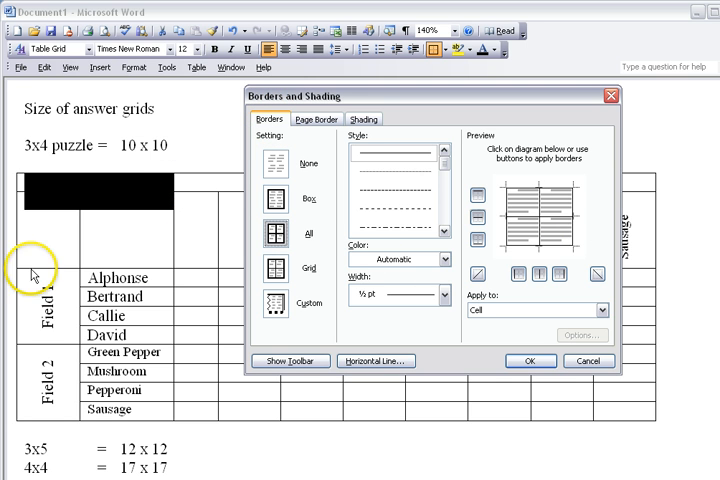
mouse_move(540, 272)
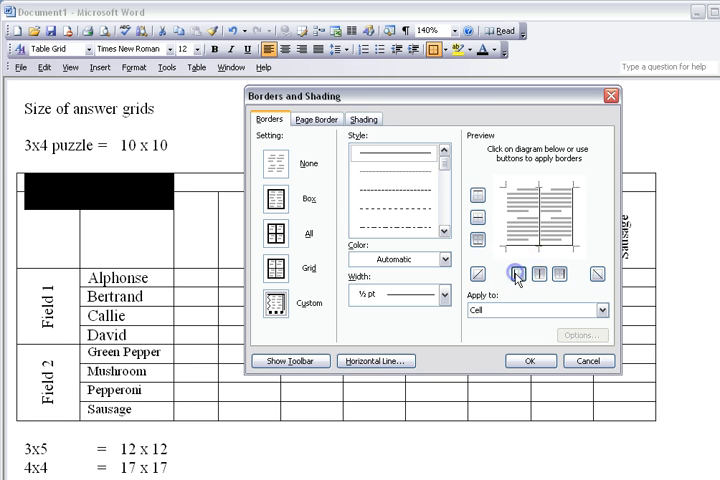
click(538, 274)
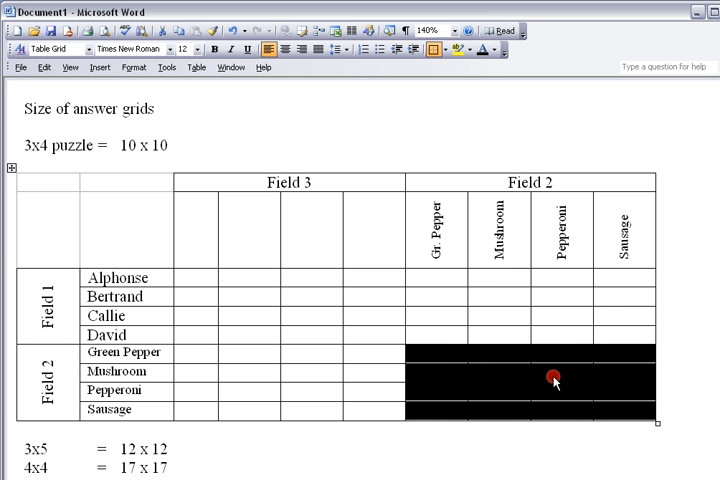
Clear the borders of the topping-rows-by-topping-columns block in Borders and Shading.
right_click(553, 380)
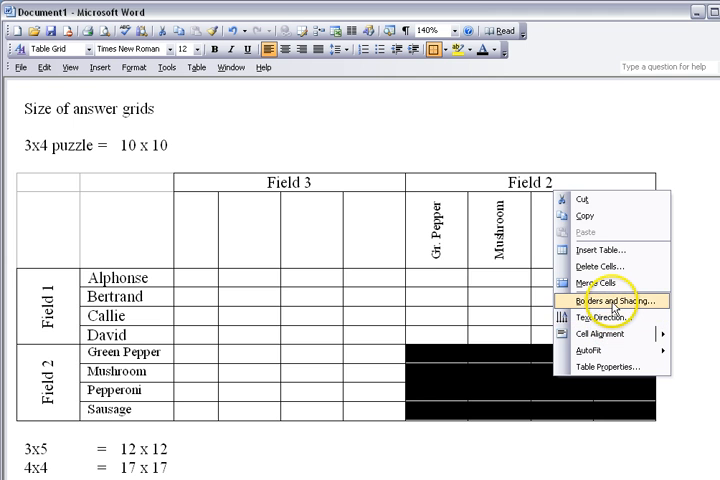
click(607, 301)
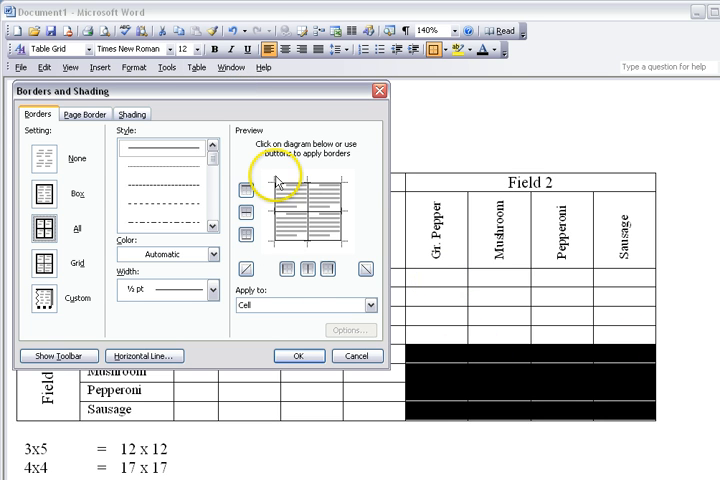
click(253, 226)
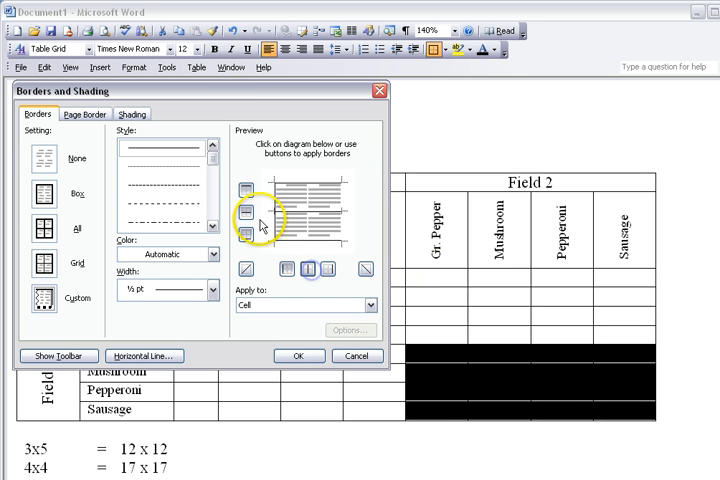
click(299, 355)
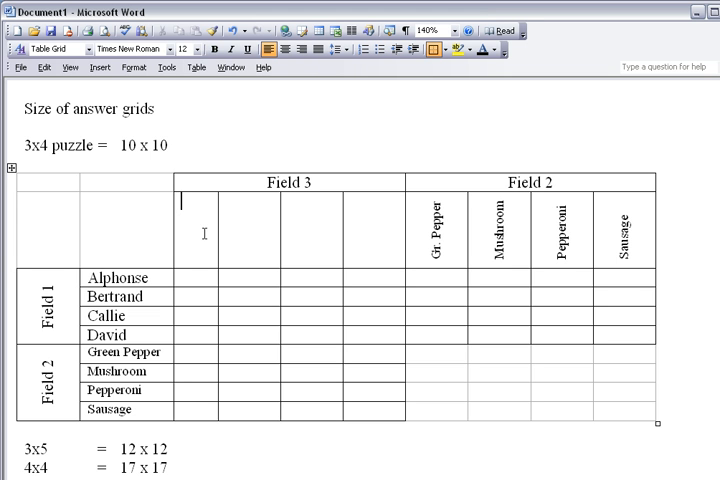
Enter the Field 3 column headings Hand, Pan, Party and Thin.
text(Thin)
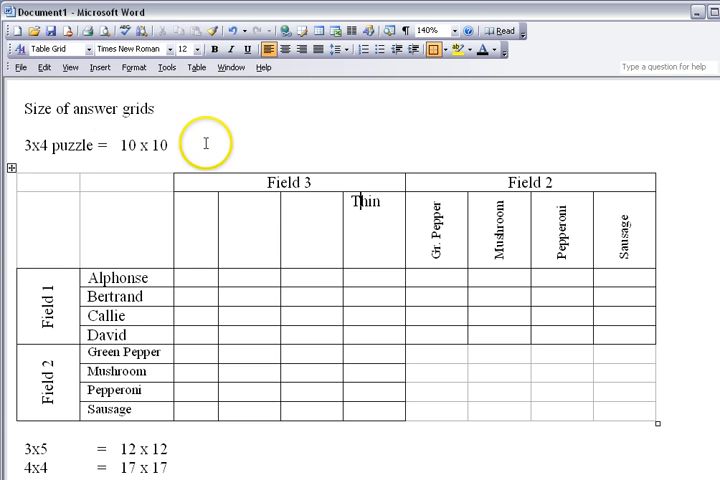
text(Pan)
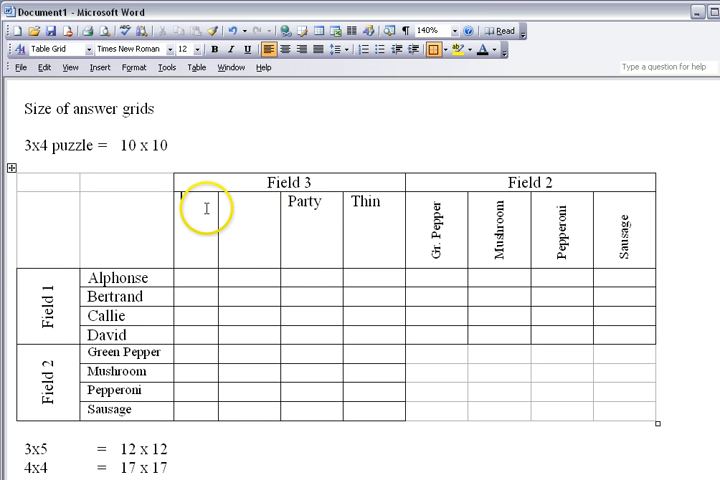
text(Hand)
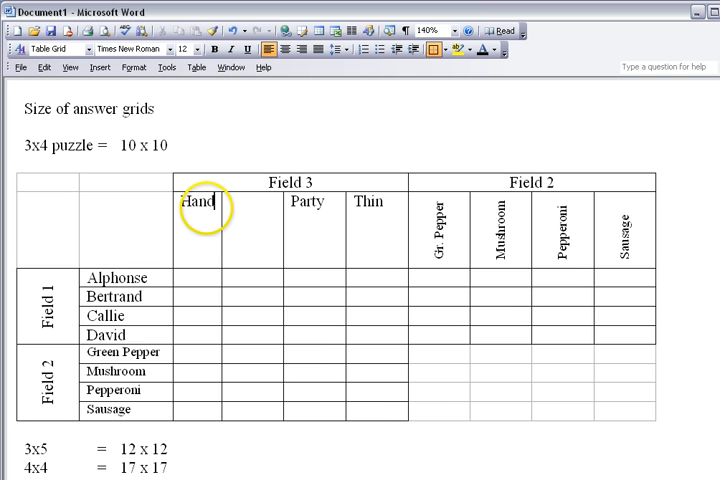
text(Pan)
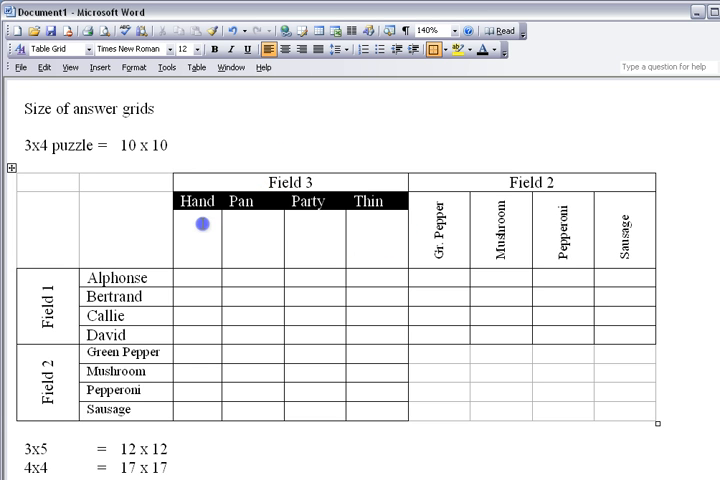
Set bottom-to-top text direction on the Hand, Pan, Party and Thin headings.
right_click(200, 223)
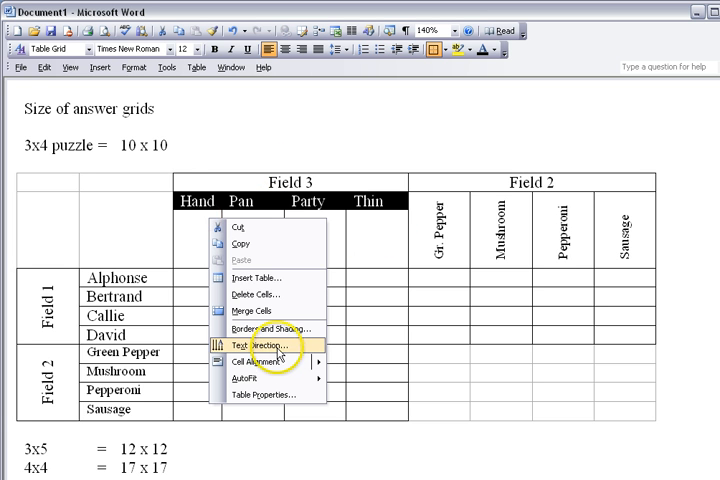
click(265, 348)
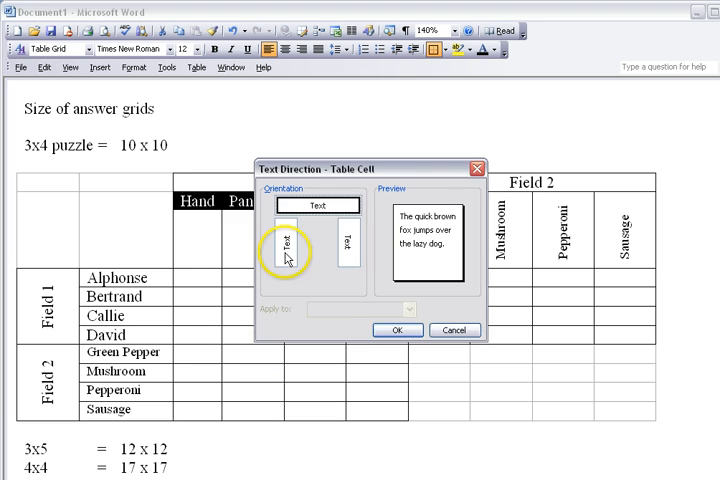
click(396, 330)
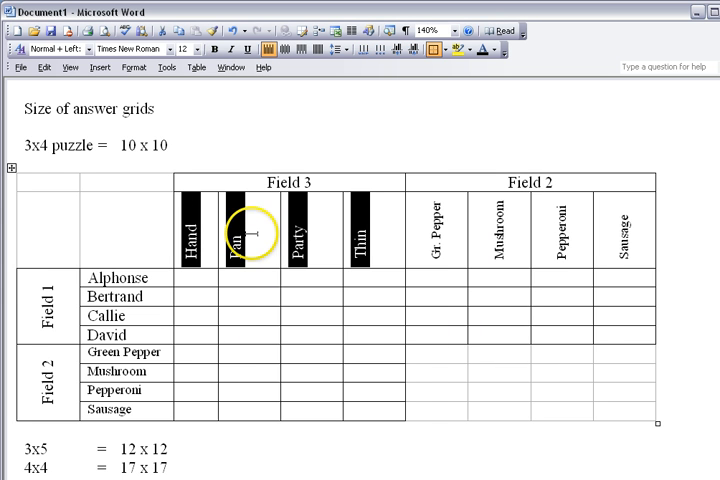
right_click(248, 230)
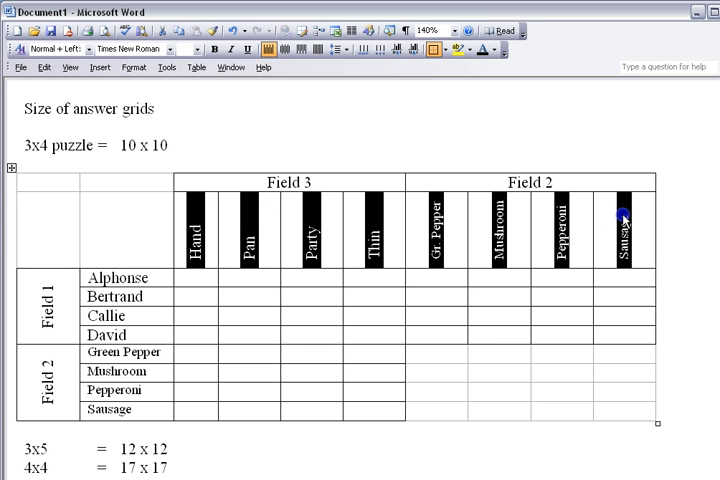
Give the eight header columns a preferred width of 0.4 inches in Table Properties.
right_click(622, 220)
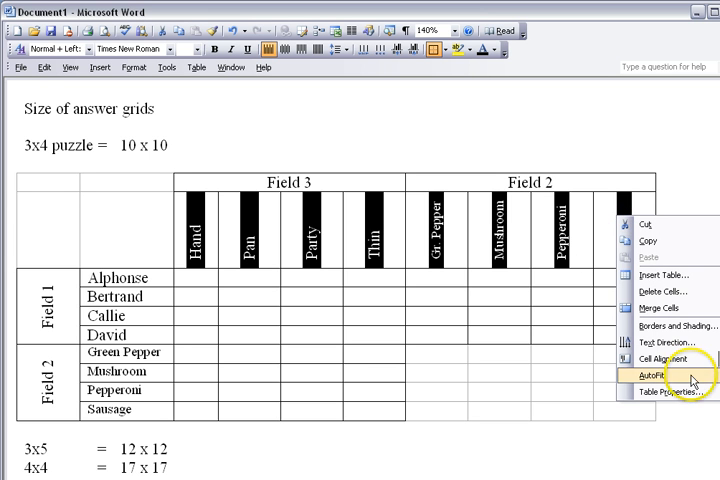
click(676, 391)
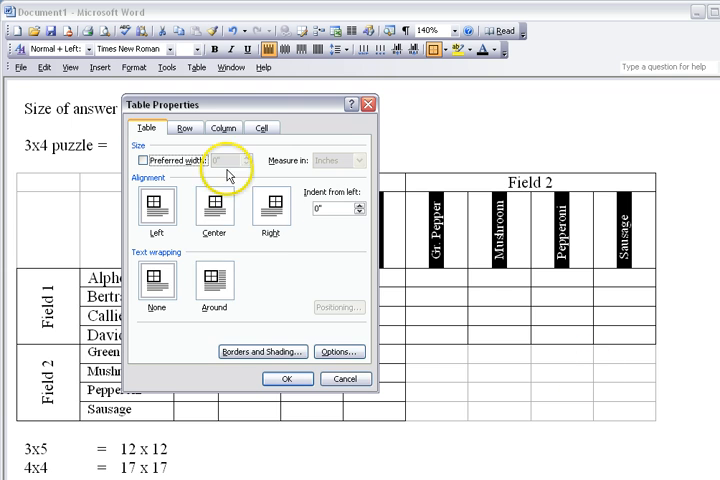
click(223, 127)
text(.4)
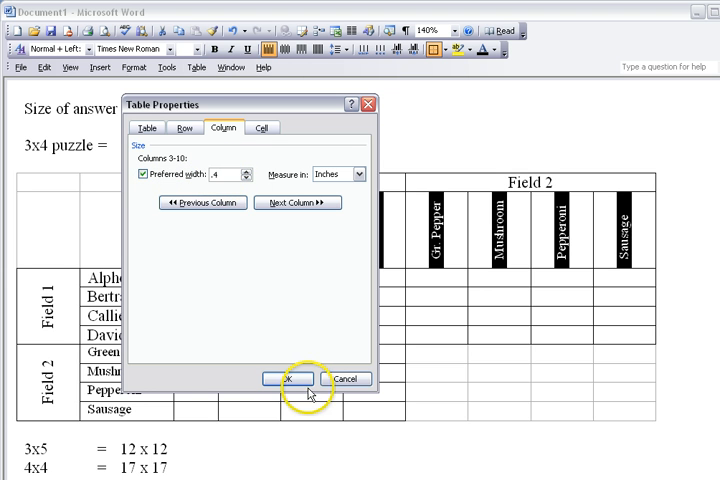
click(286, 378)
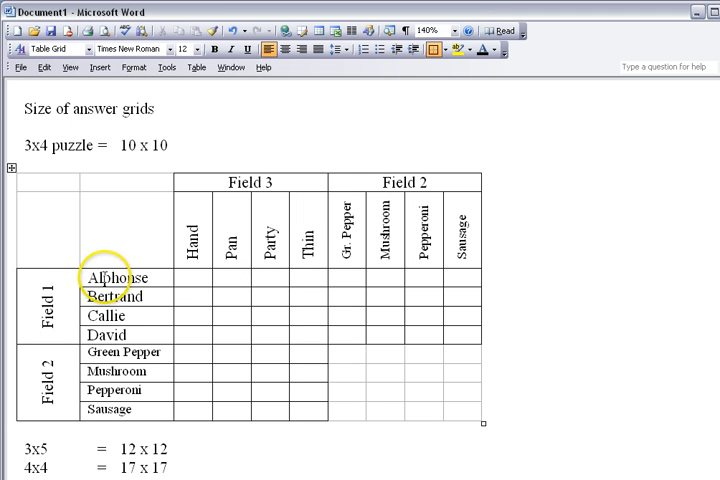
Select the eight name rows and give them a specified minimum row height.
drag(105, 277, 108, 409)
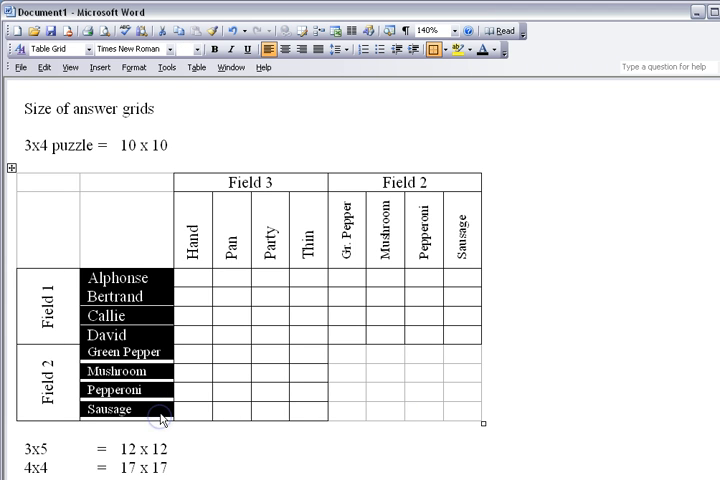
right_click(165, 410)
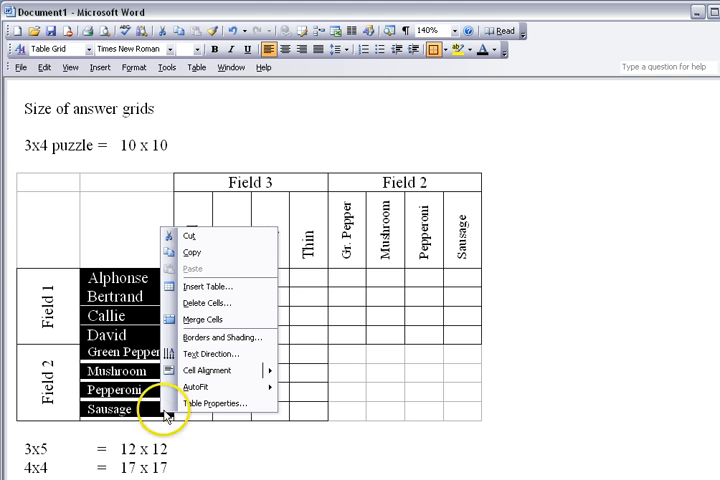
click(217, 403)
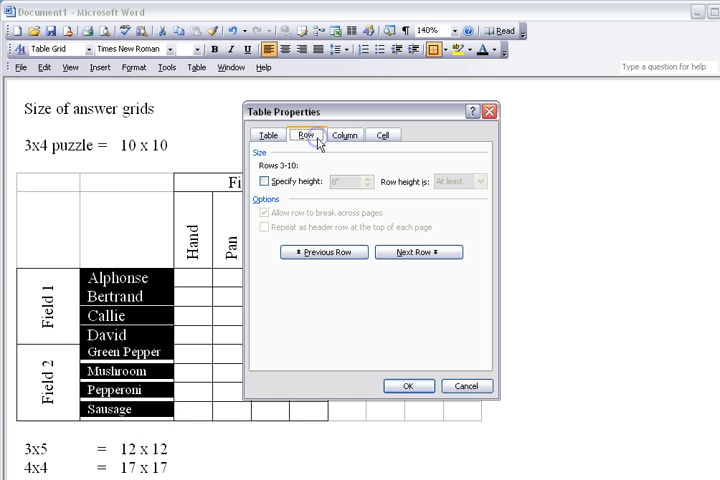
click(264, 181)
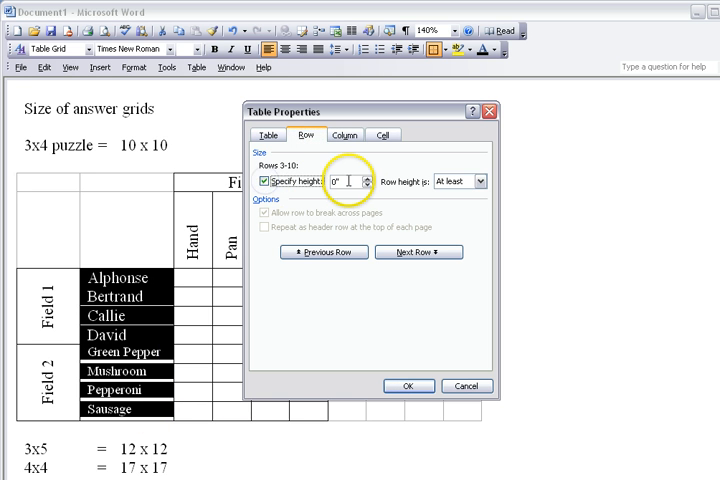
triple_click(338, 181)
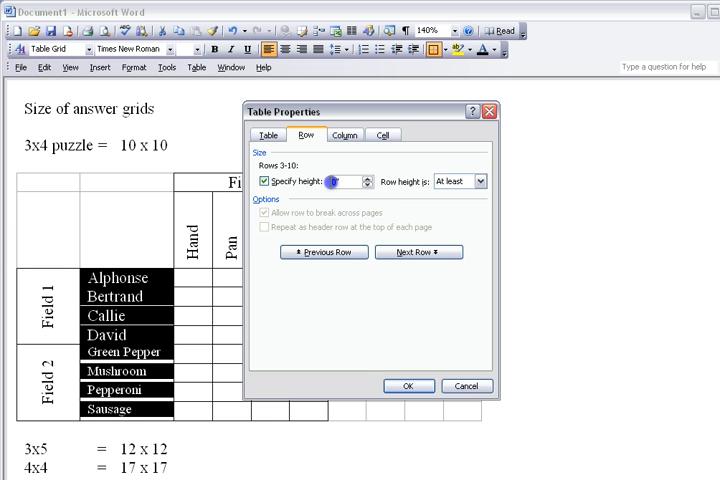
click(408, 385)
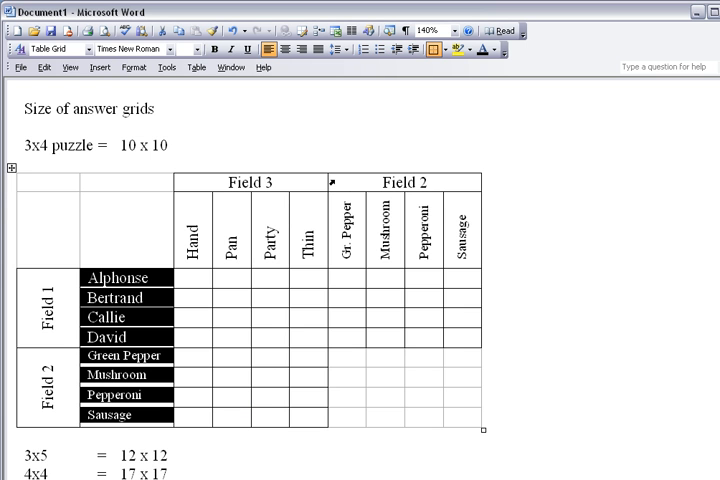
Raise the name rows' minimum height value further in Table Properties.
right_click(155, 305)
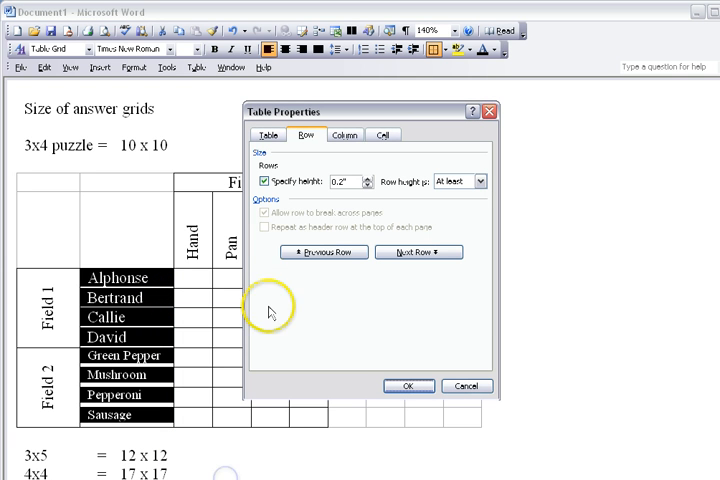
click(366, 176)
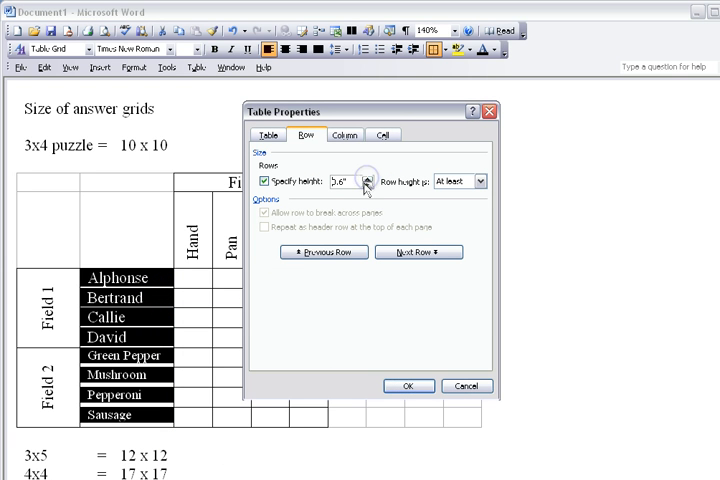
click(366, 185)
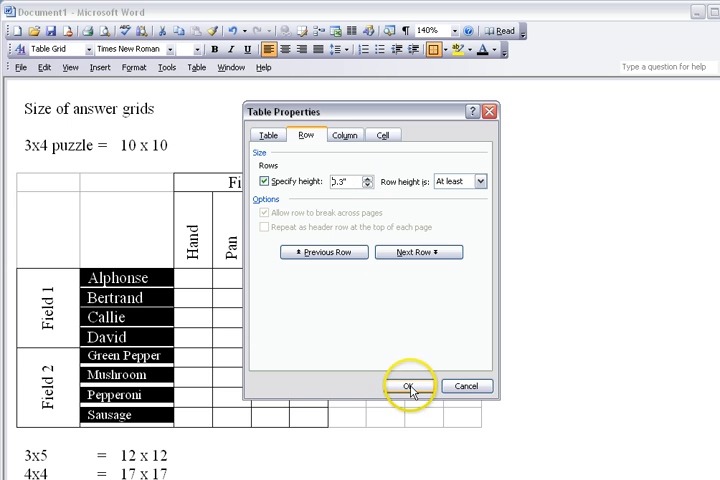
click(407, 386)
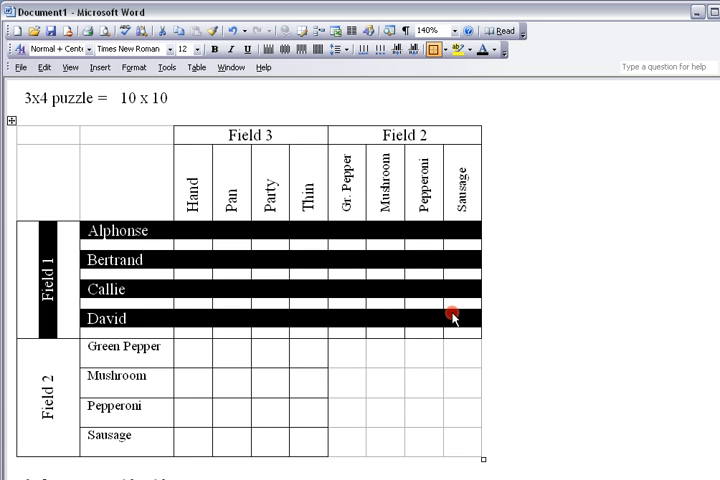
Give the Field 1 rows a 2¼ pt bottom border dividing them from Field 2.
right_click(452, 314)
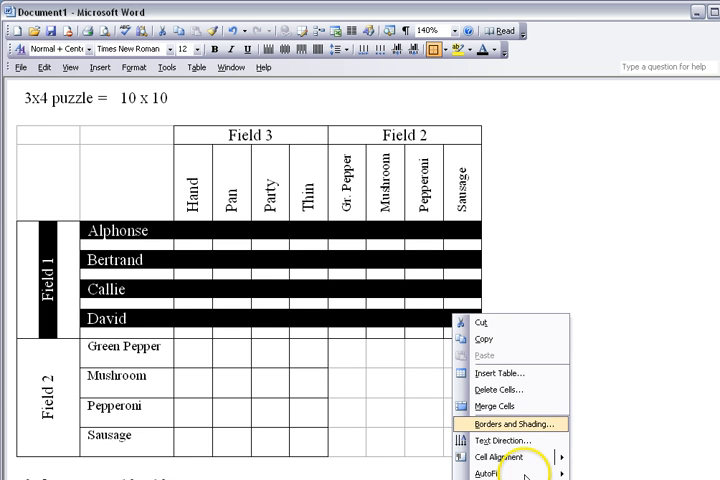
click(511, 423)
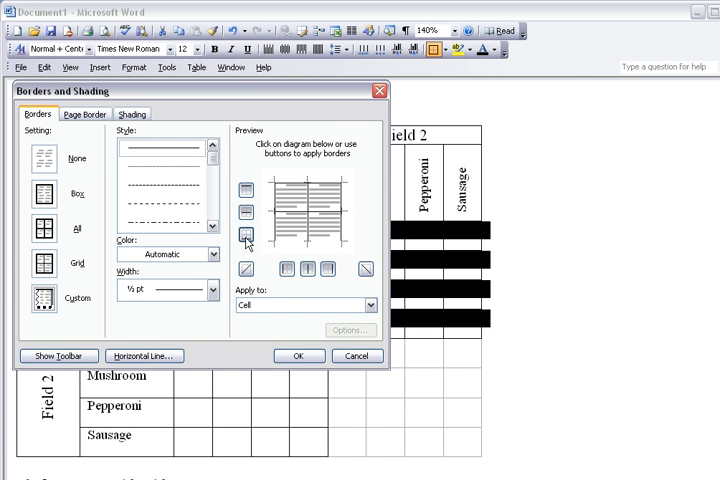
click(212, 289)
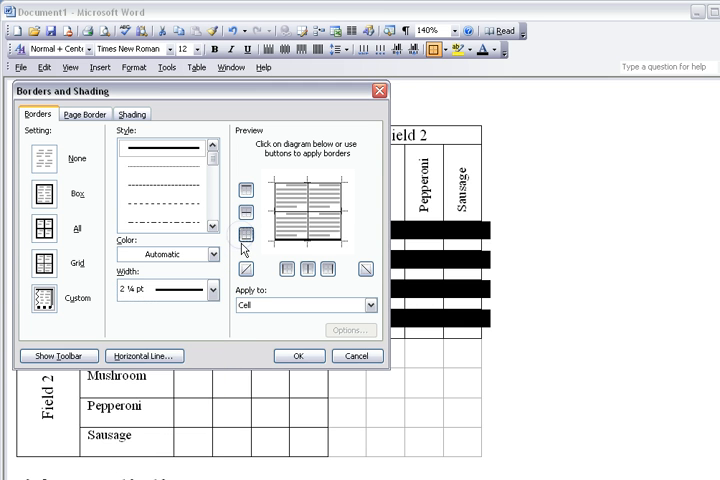
click(299, 355)
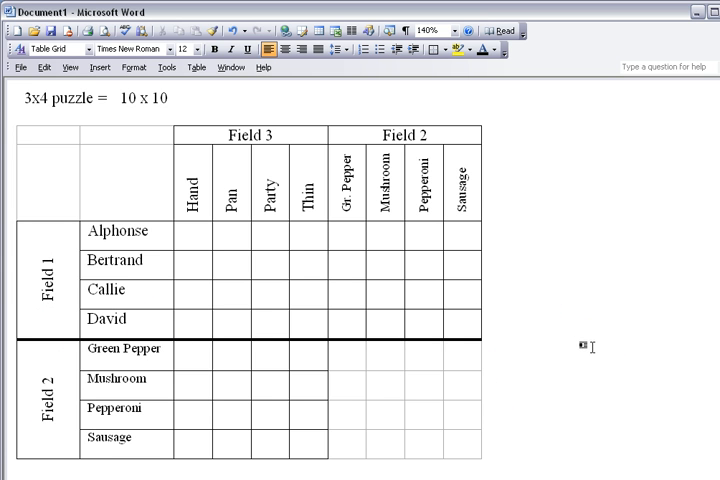
mouse_move(537, 322)
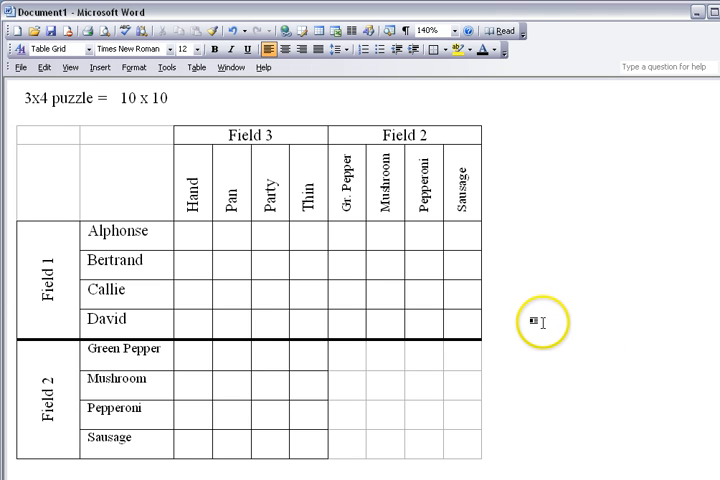
mouse_move(528, 315)
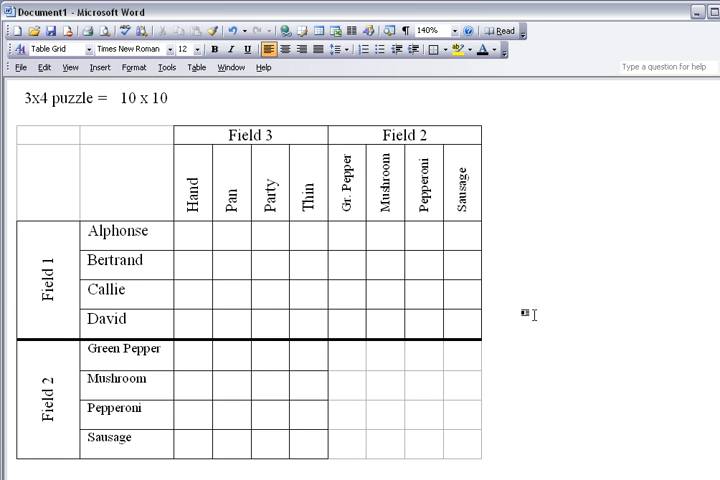